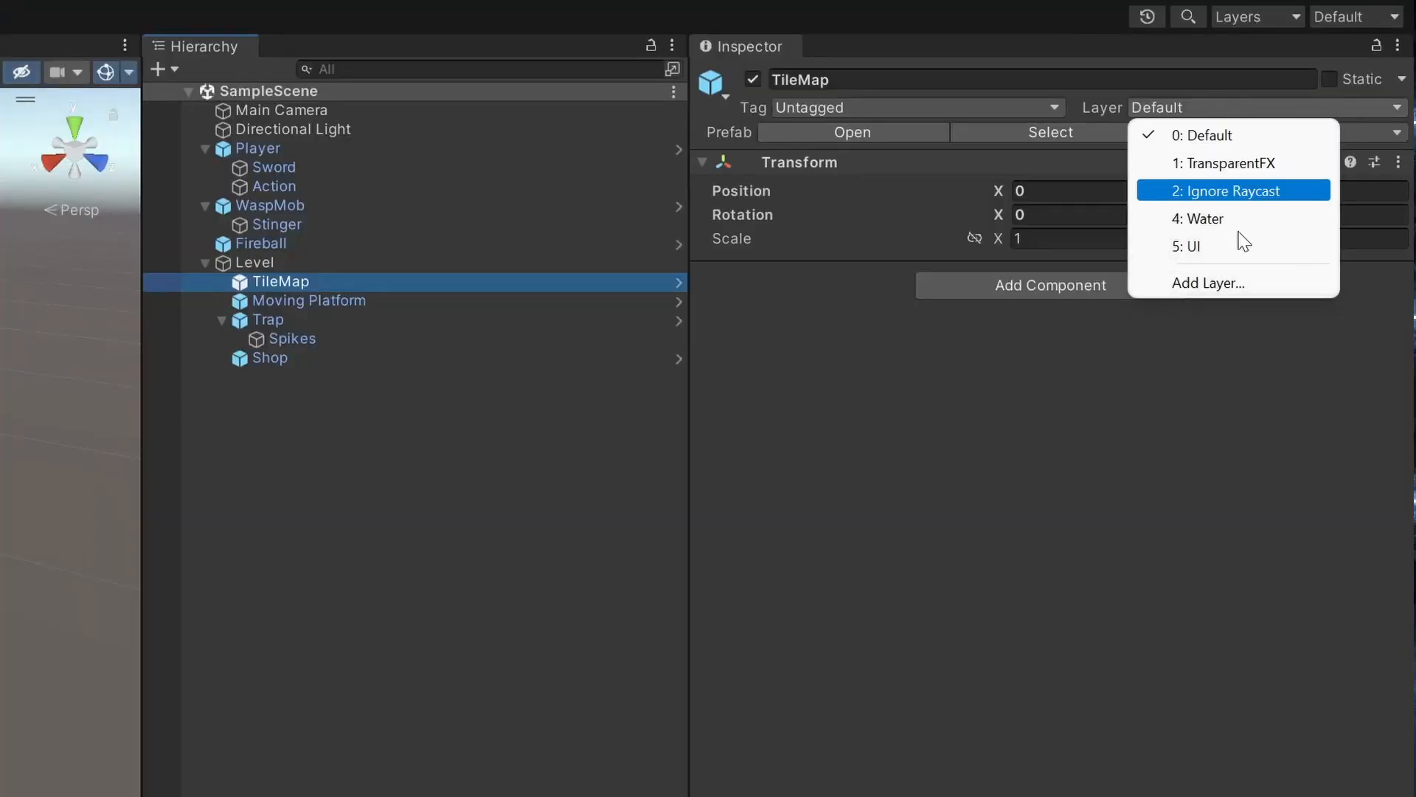
- Add user layers 6–13: Impassable Object, Players, Mobs, Interactable, Action, Event, Player Damage, Mob Damage
click(1209, 283)
text(Impassable Object)
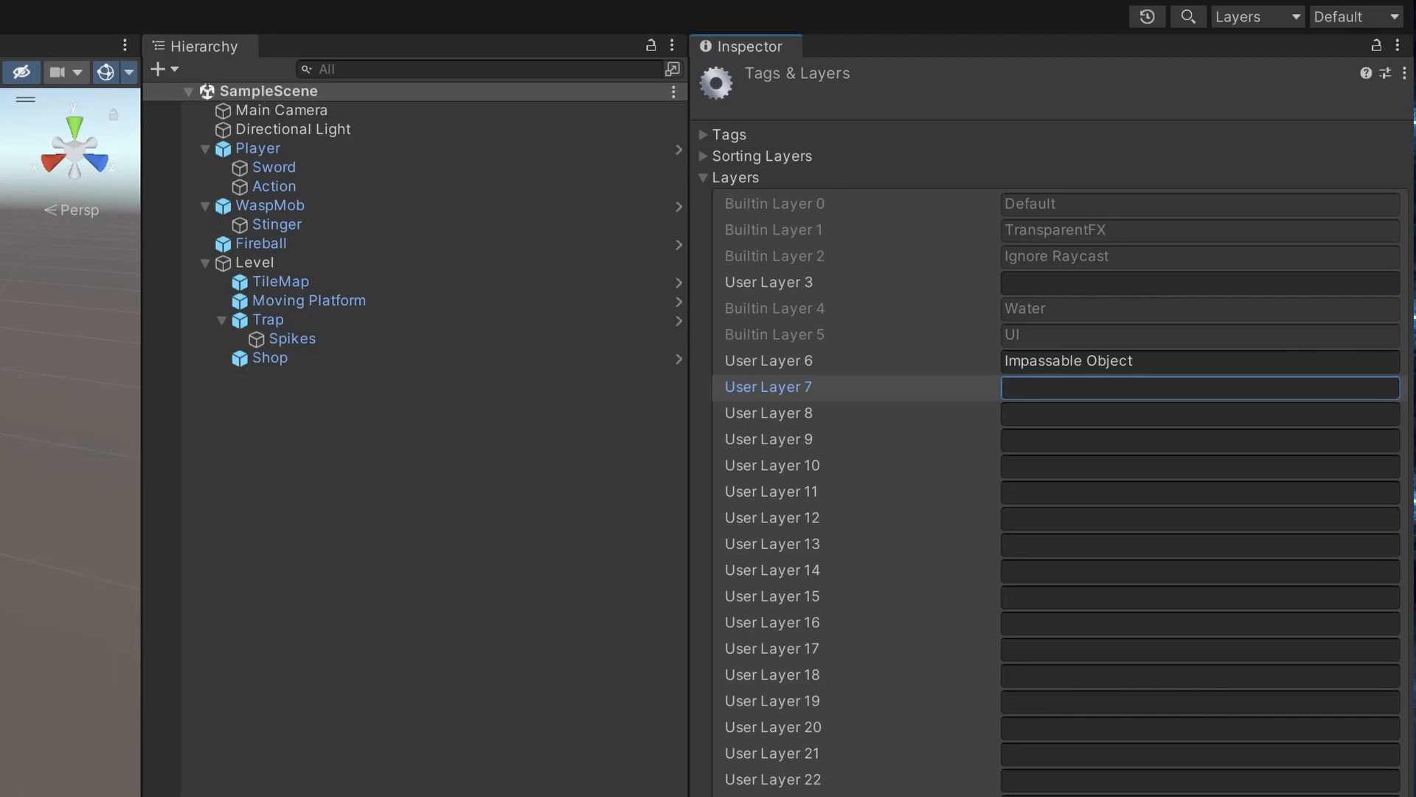
text(Players)
click(1201, 491)
text(Event)
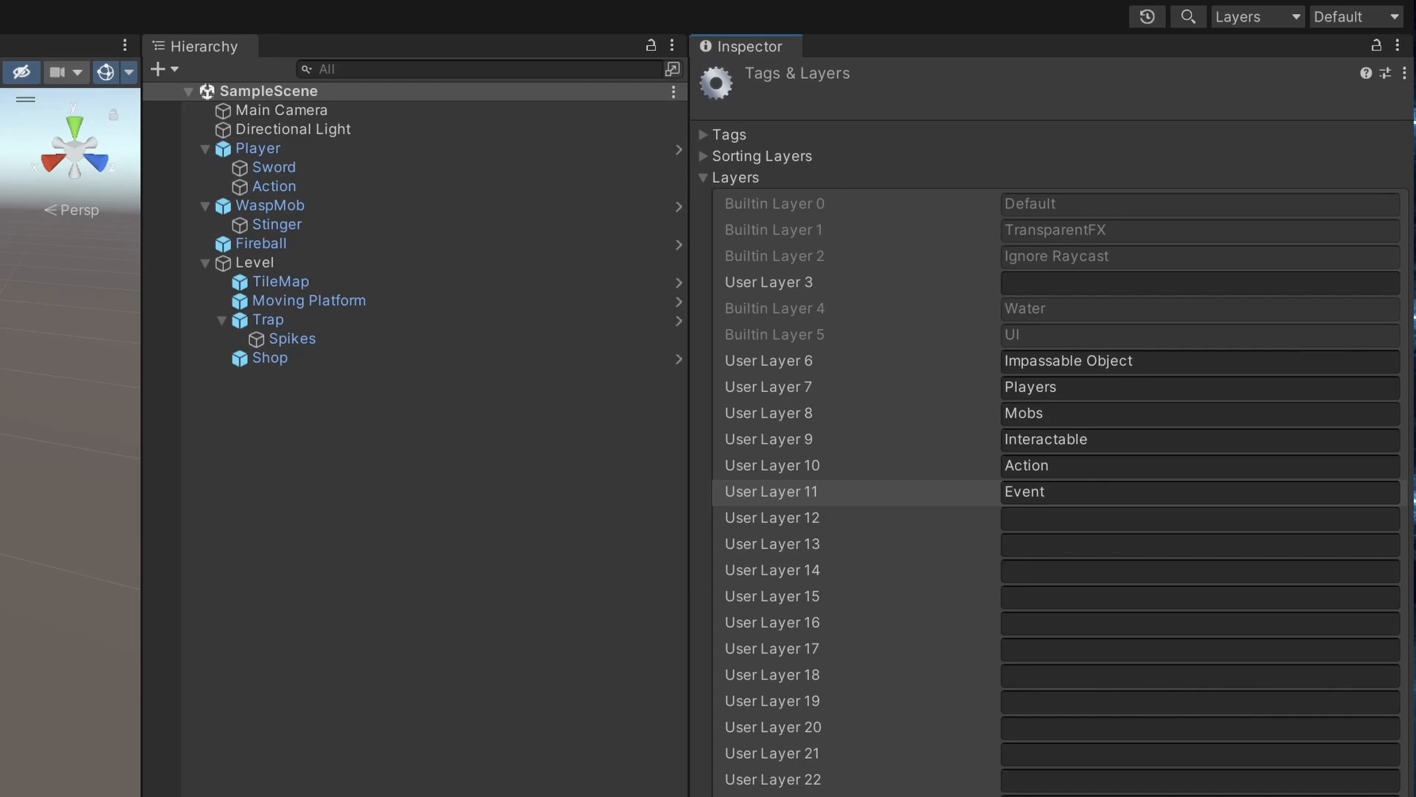
text(Player Damage)
text(Mob Damage)
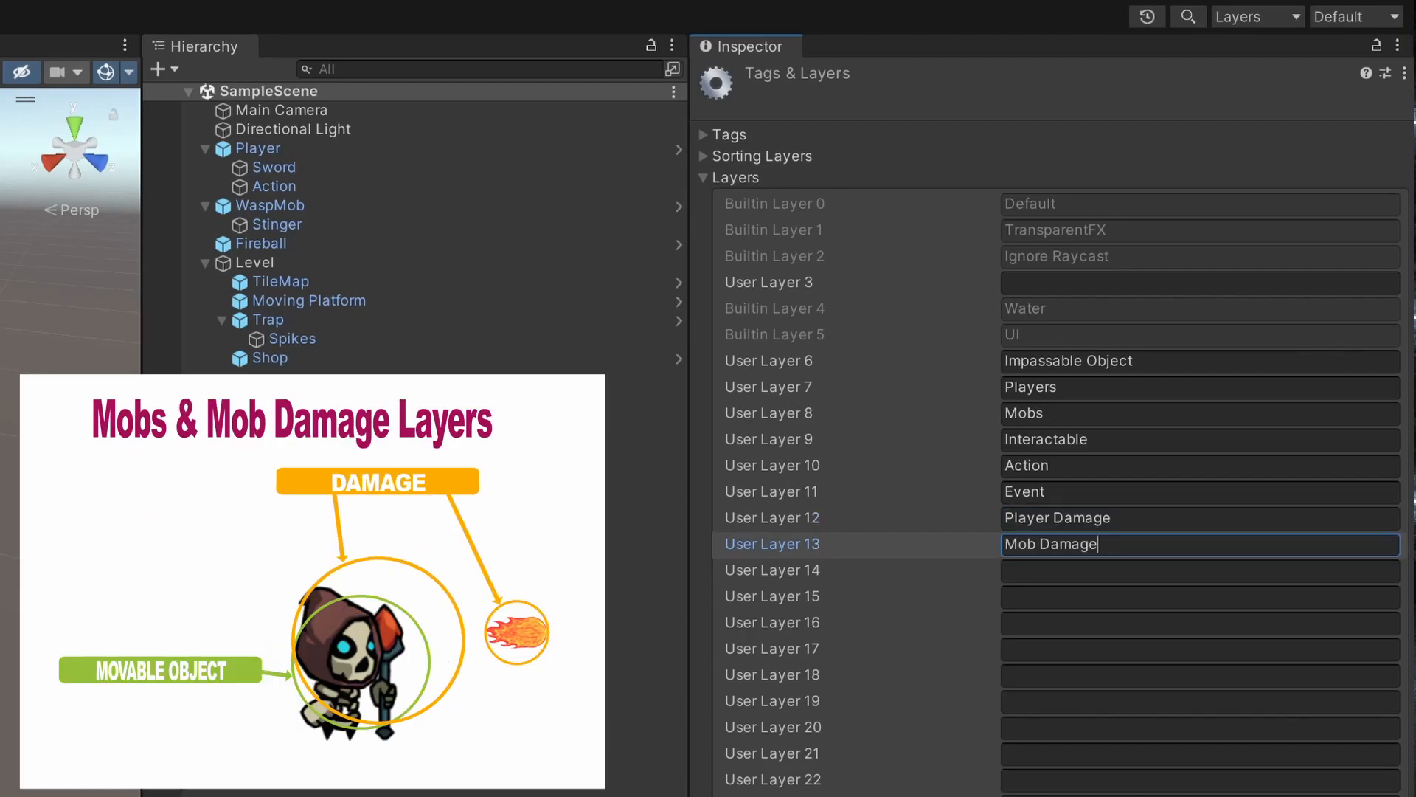
- Assign Player to Players, Sword to Player Damage, and the Action object to Action
click(229, 149)
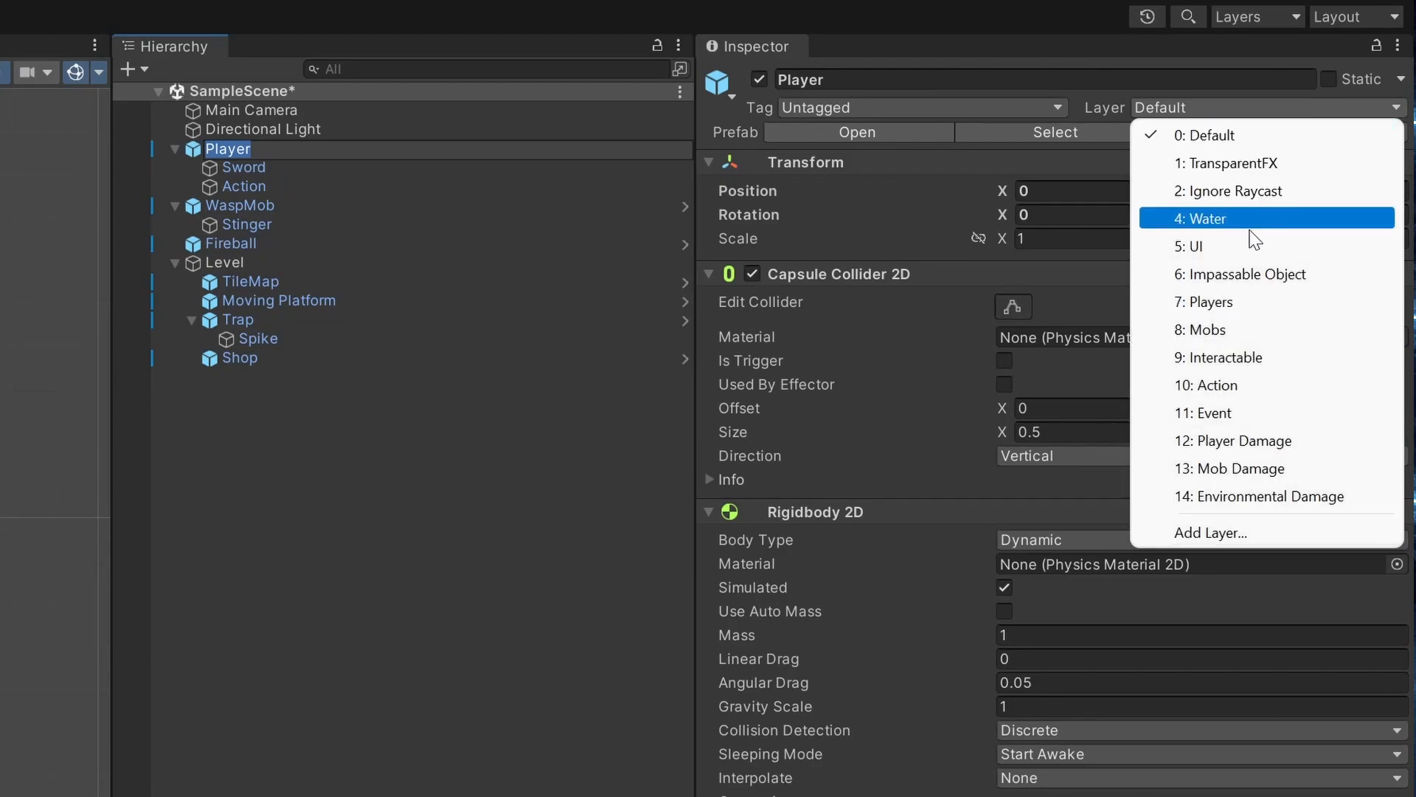
mouse_move(1249, 302)
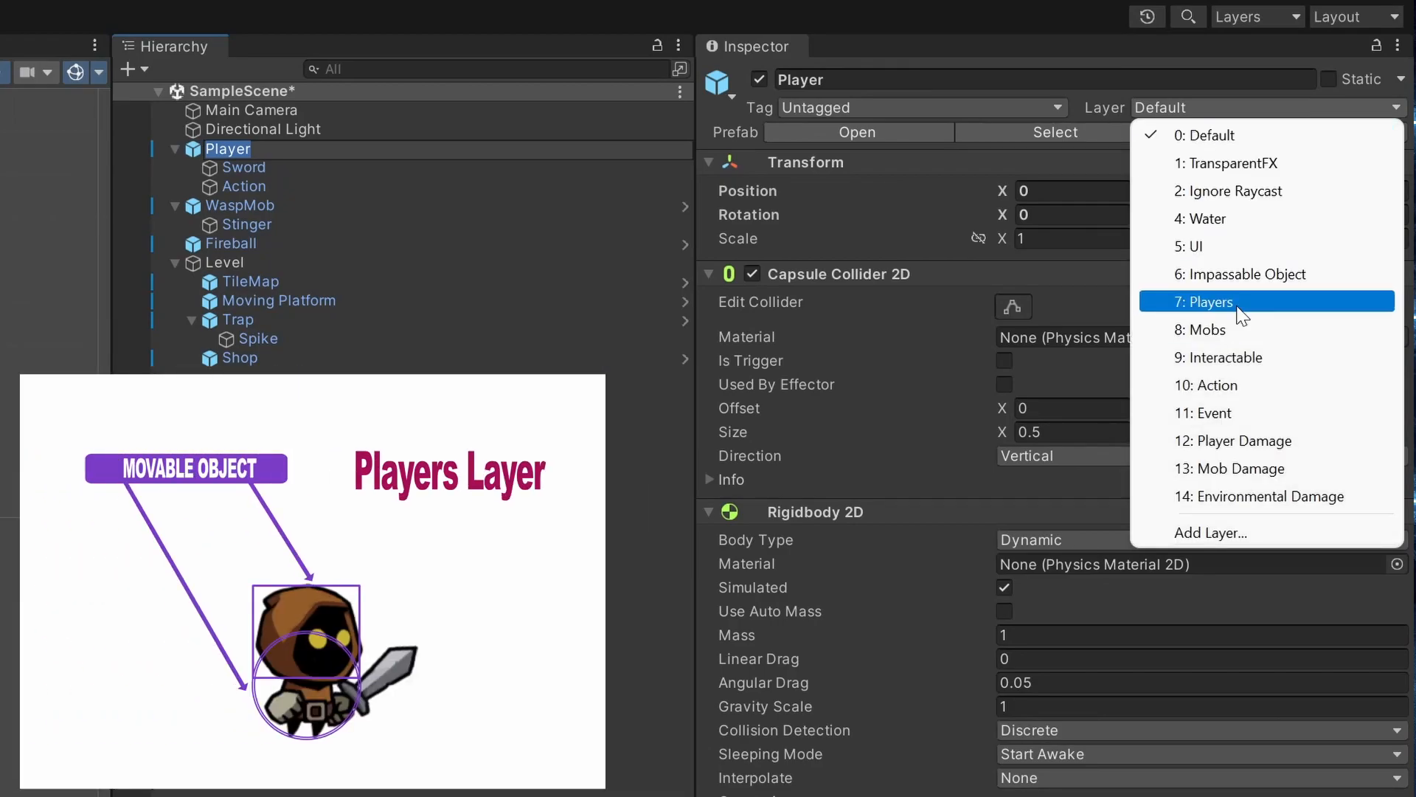
click(244, 167)
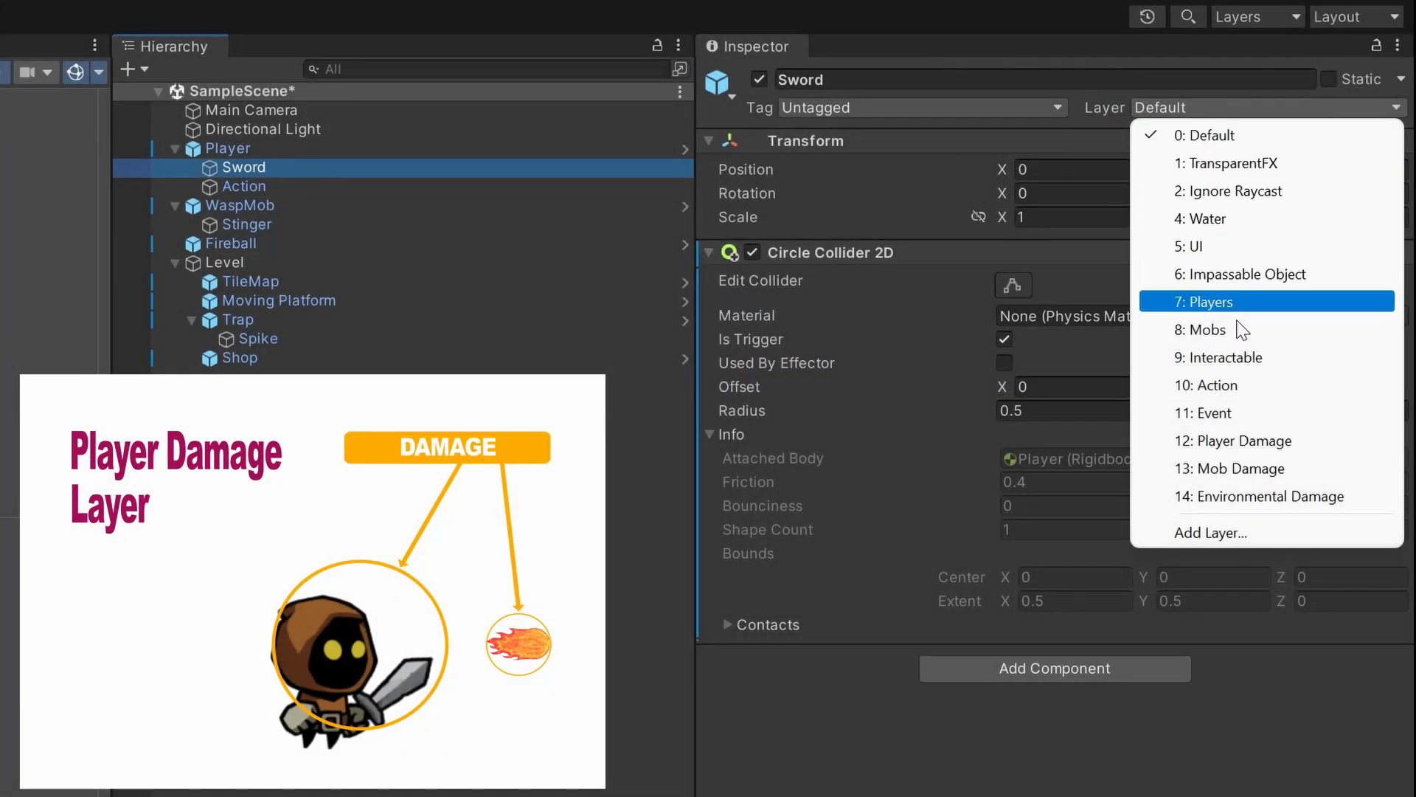
click(1234, 441)
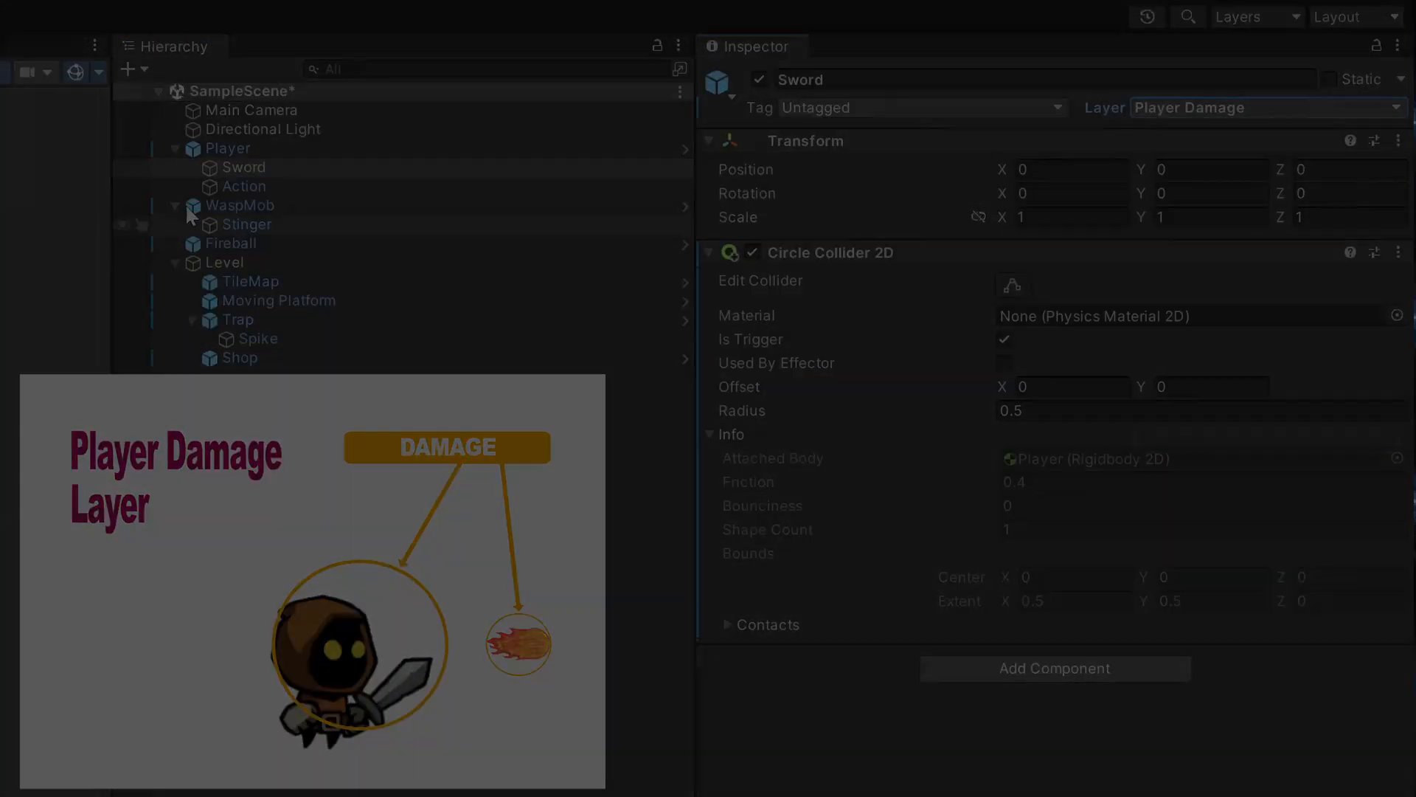
click(1265, 108)
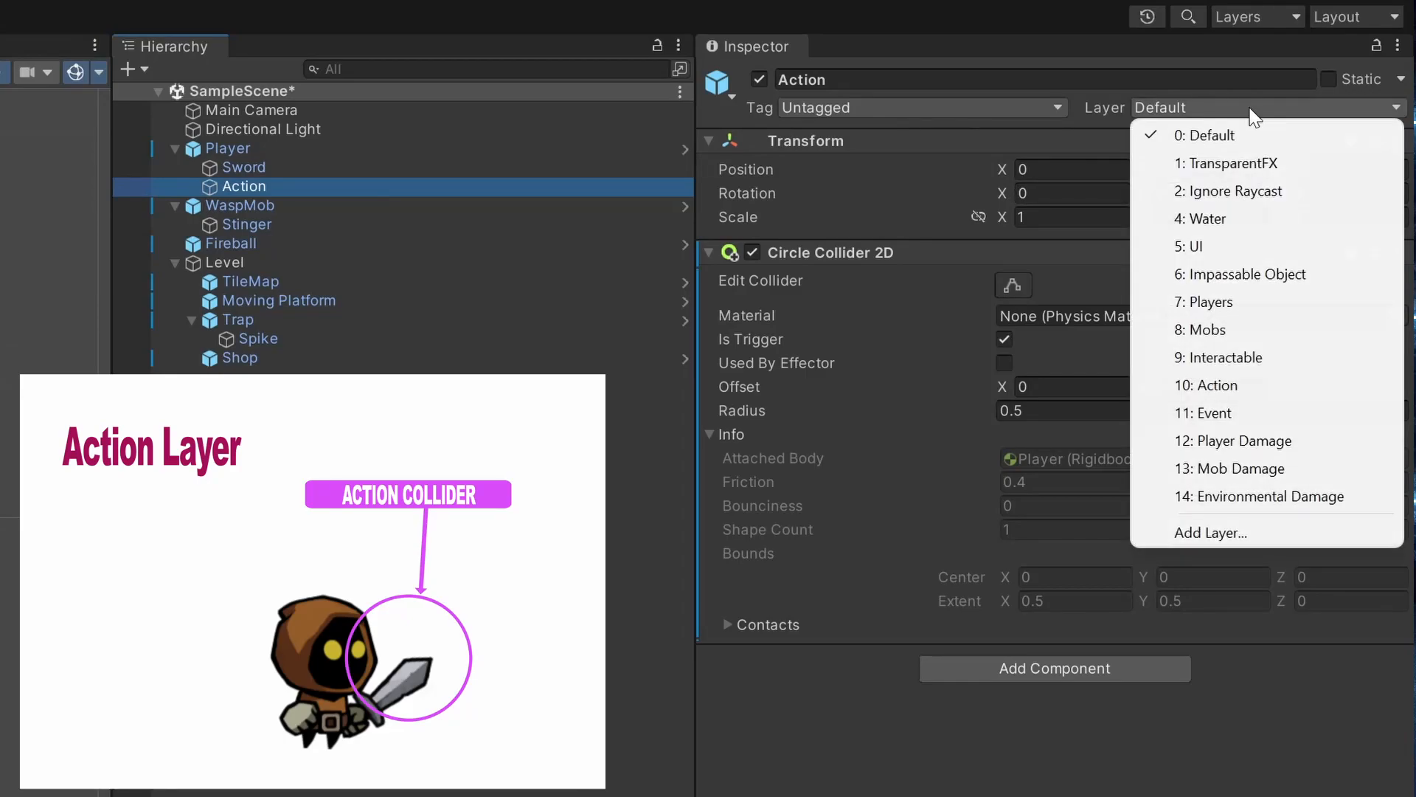
click(1207, 385)
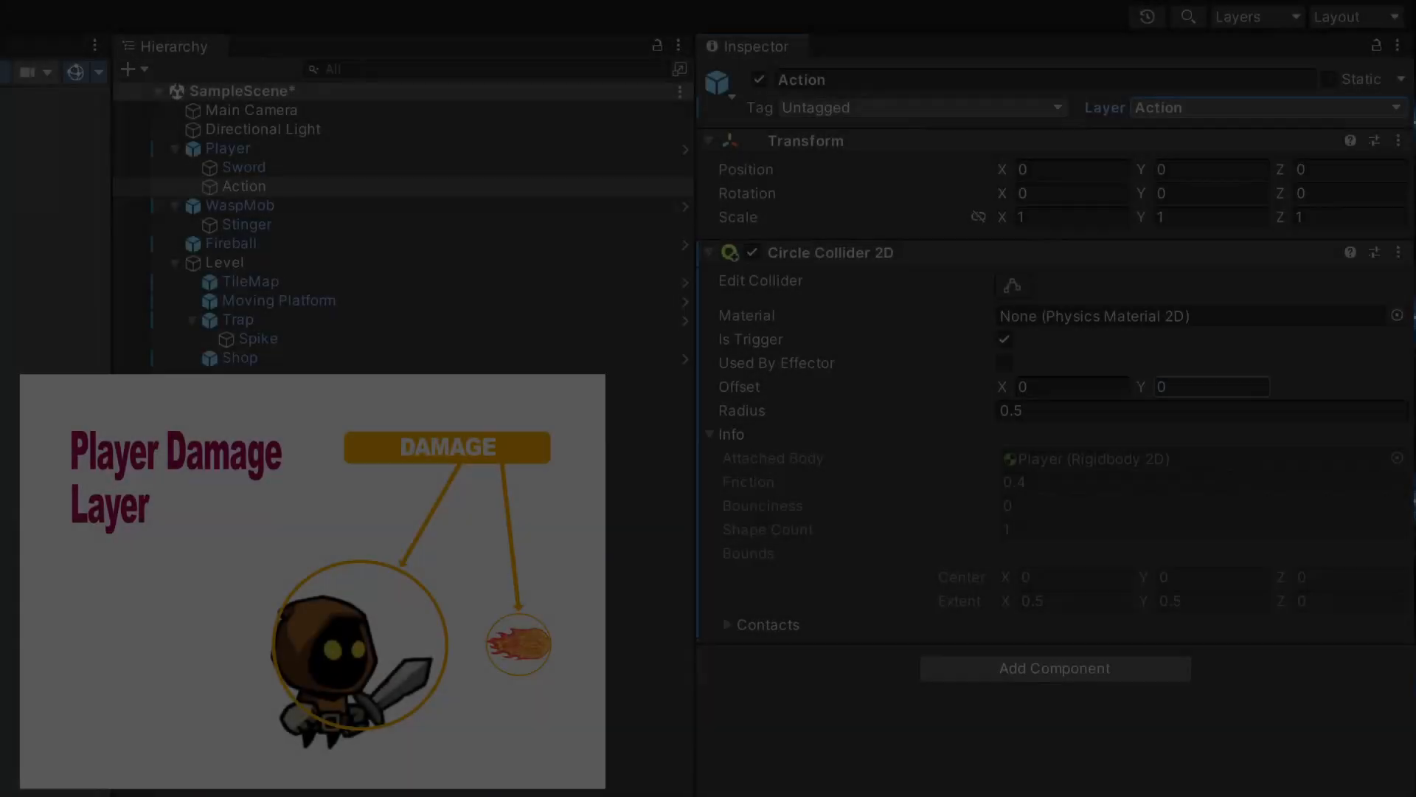
click(231, 243)
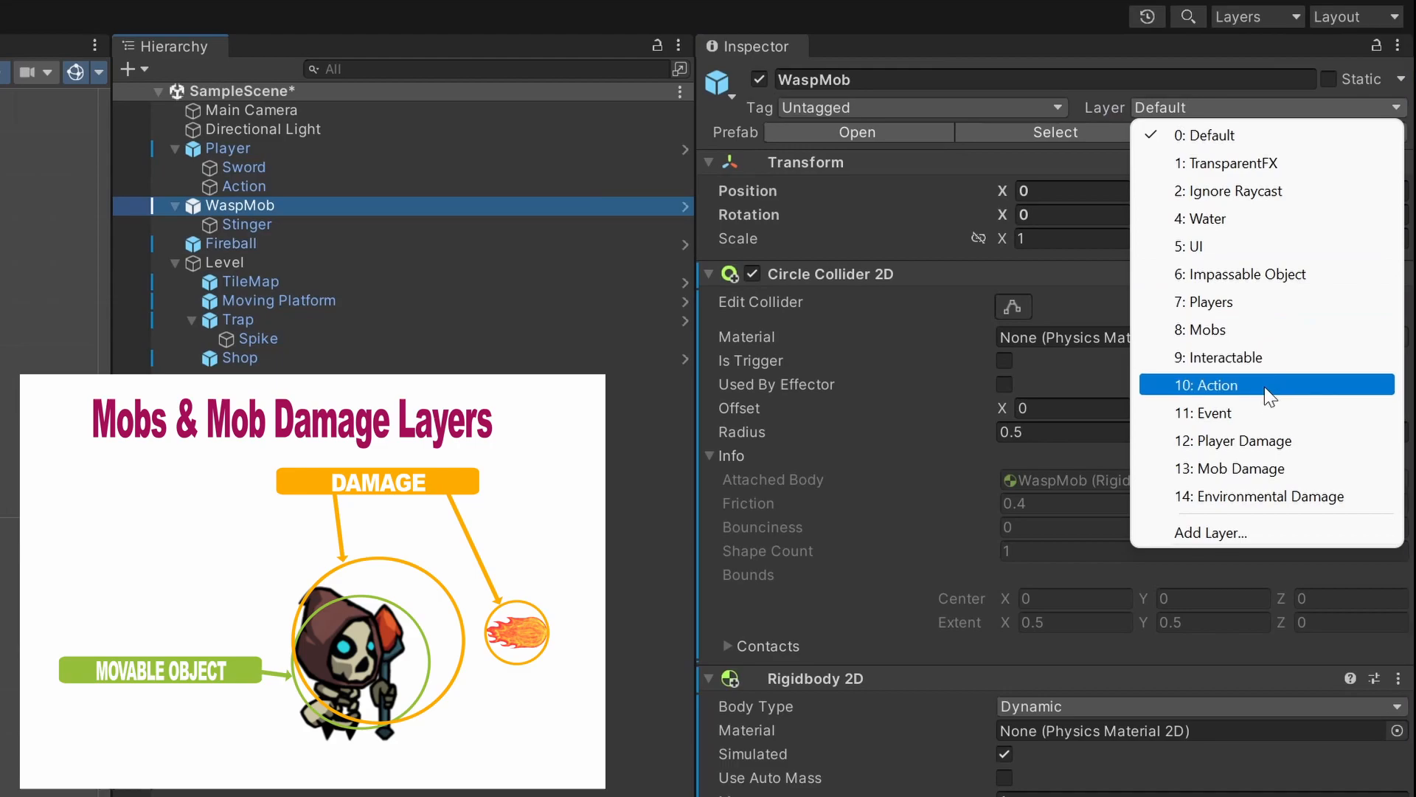
- Assign WaspMob and Stinger to mob layers, Spike to Environmental Damage, Trap to Impassable Object, Shop to Event
click(246, 224)
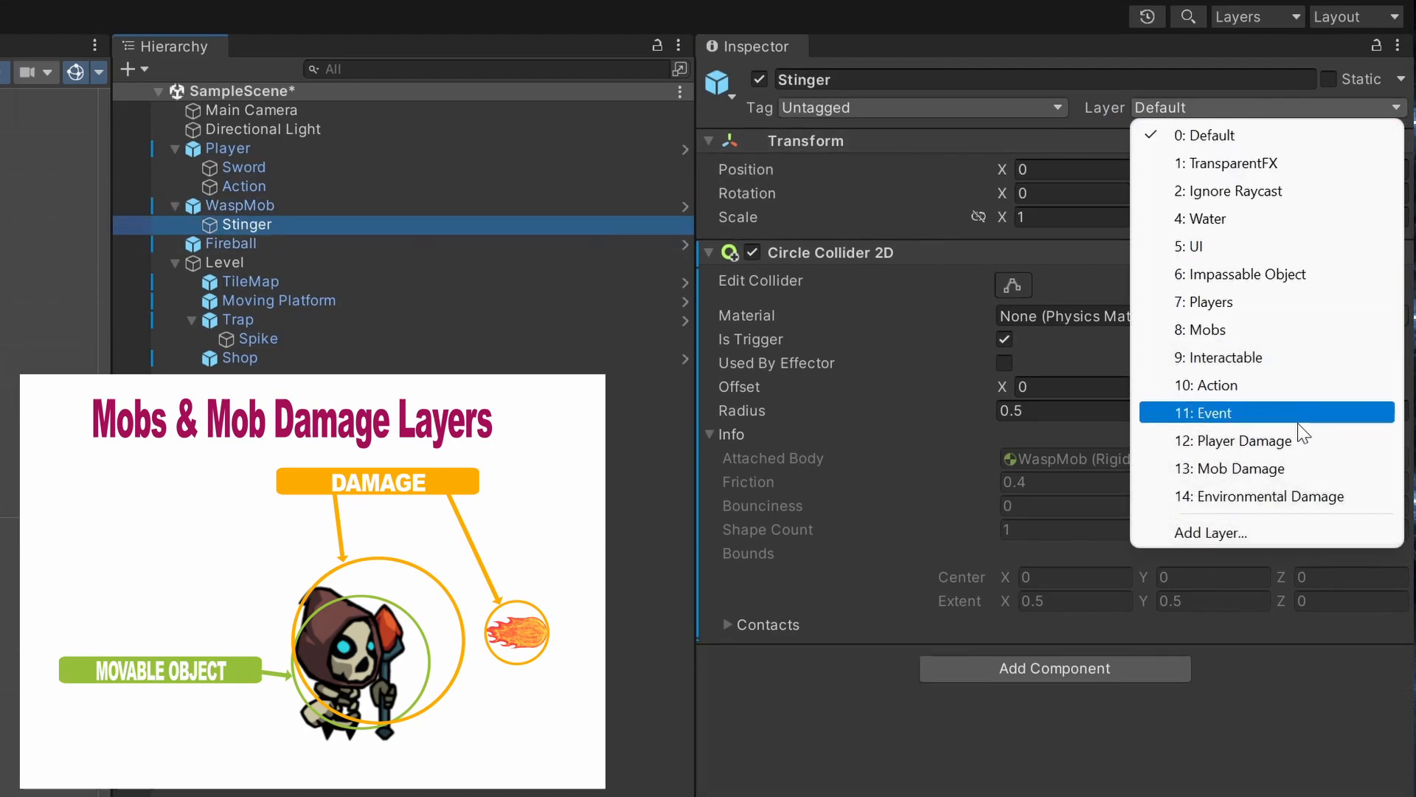
click(257, 338)
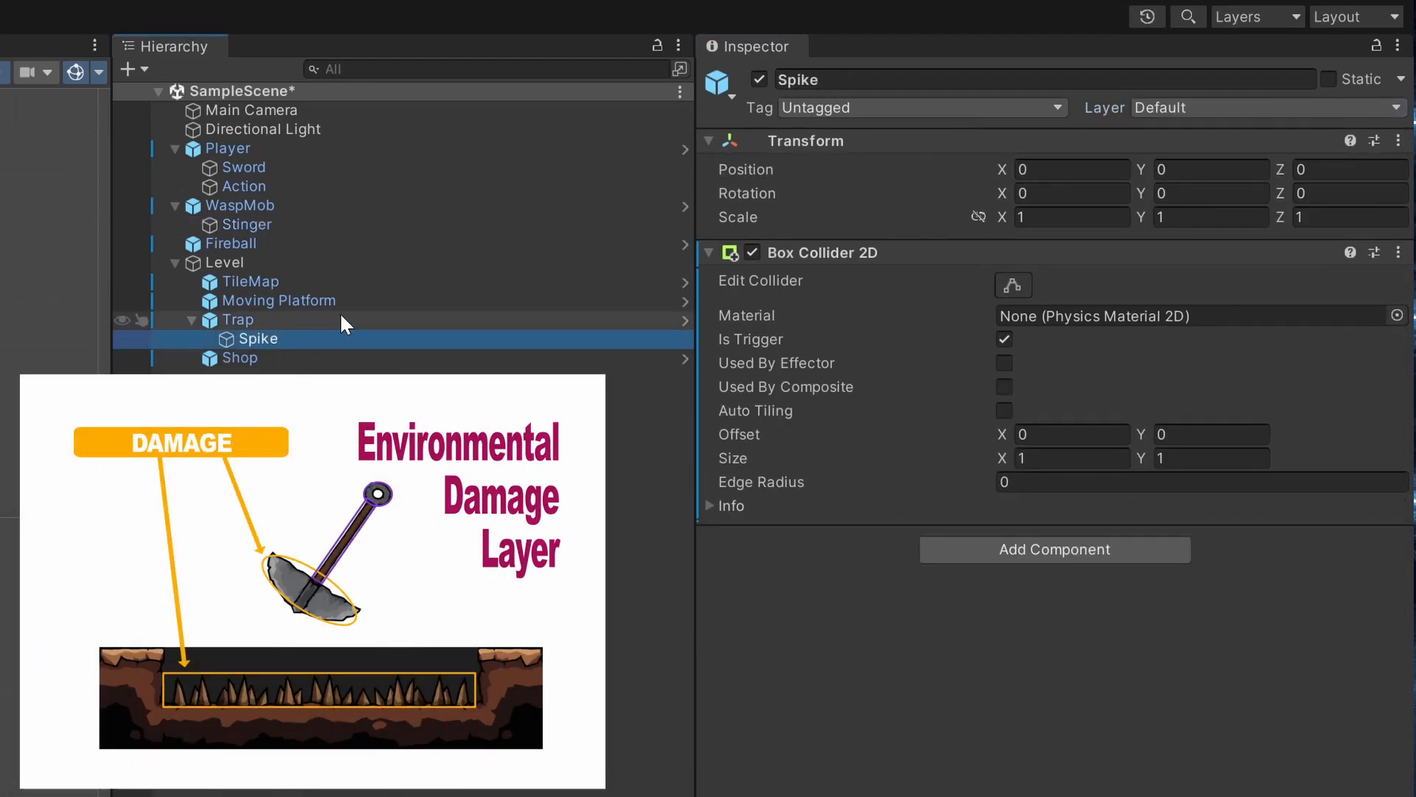
click(1264, 107)
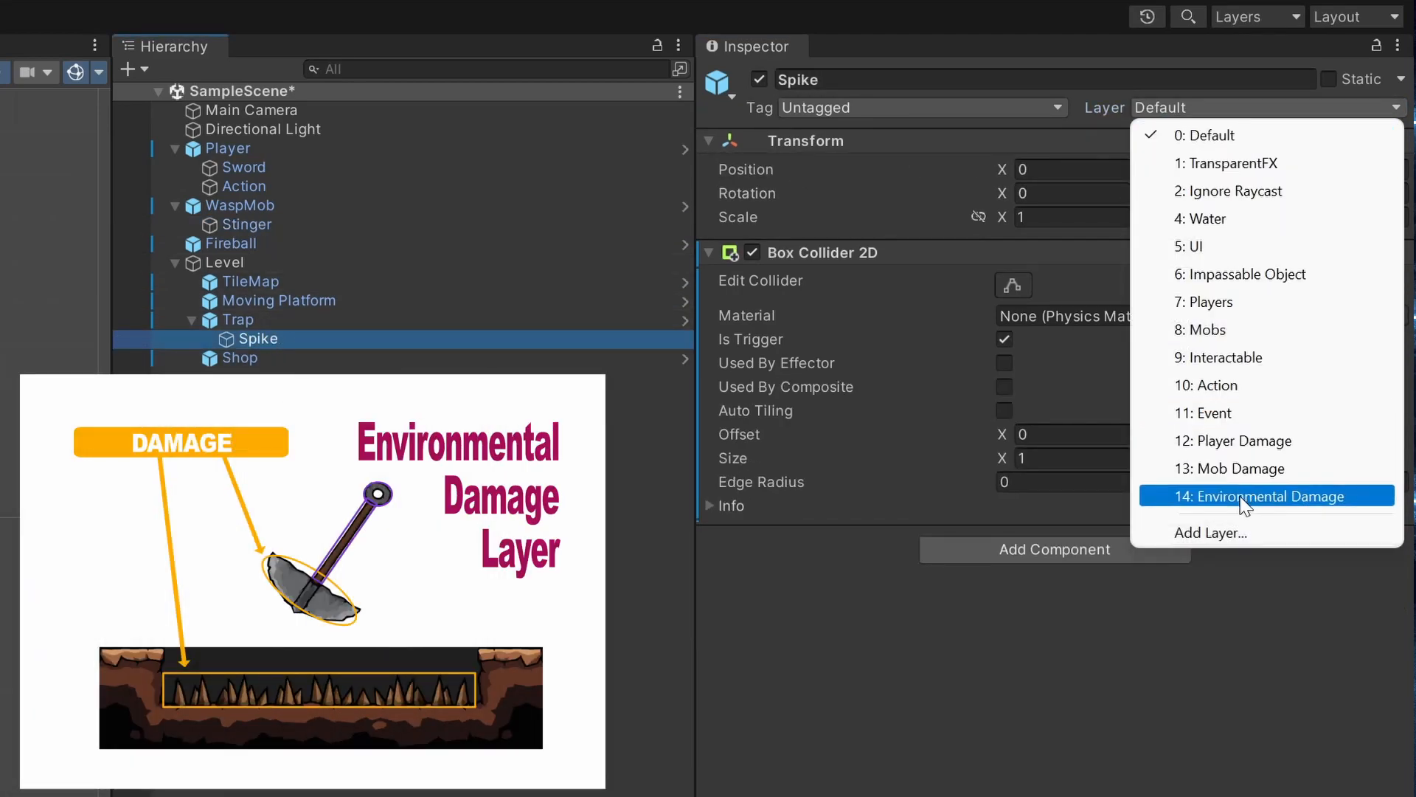
click(278, 300)
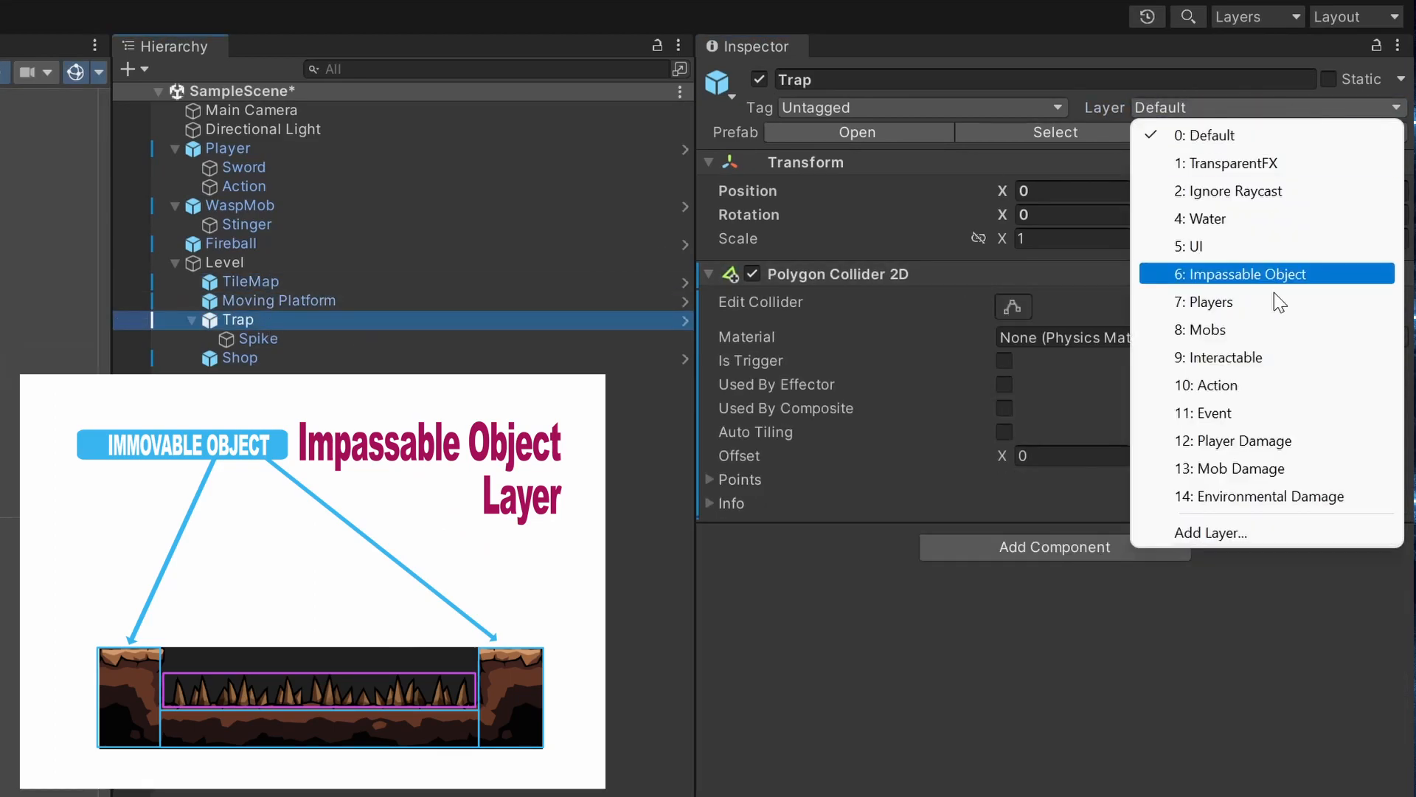
click(241, 357)
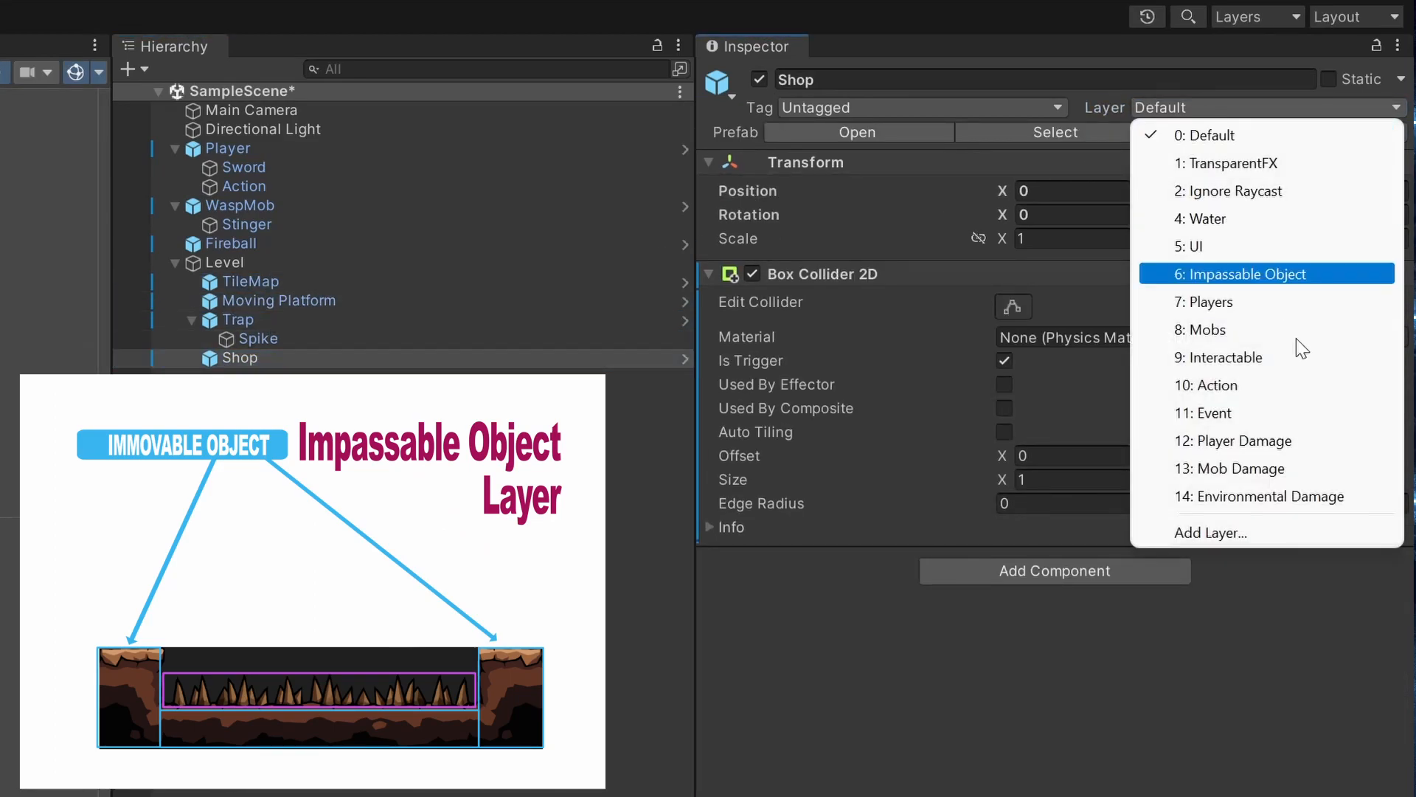
mouse_move(1247, 441)
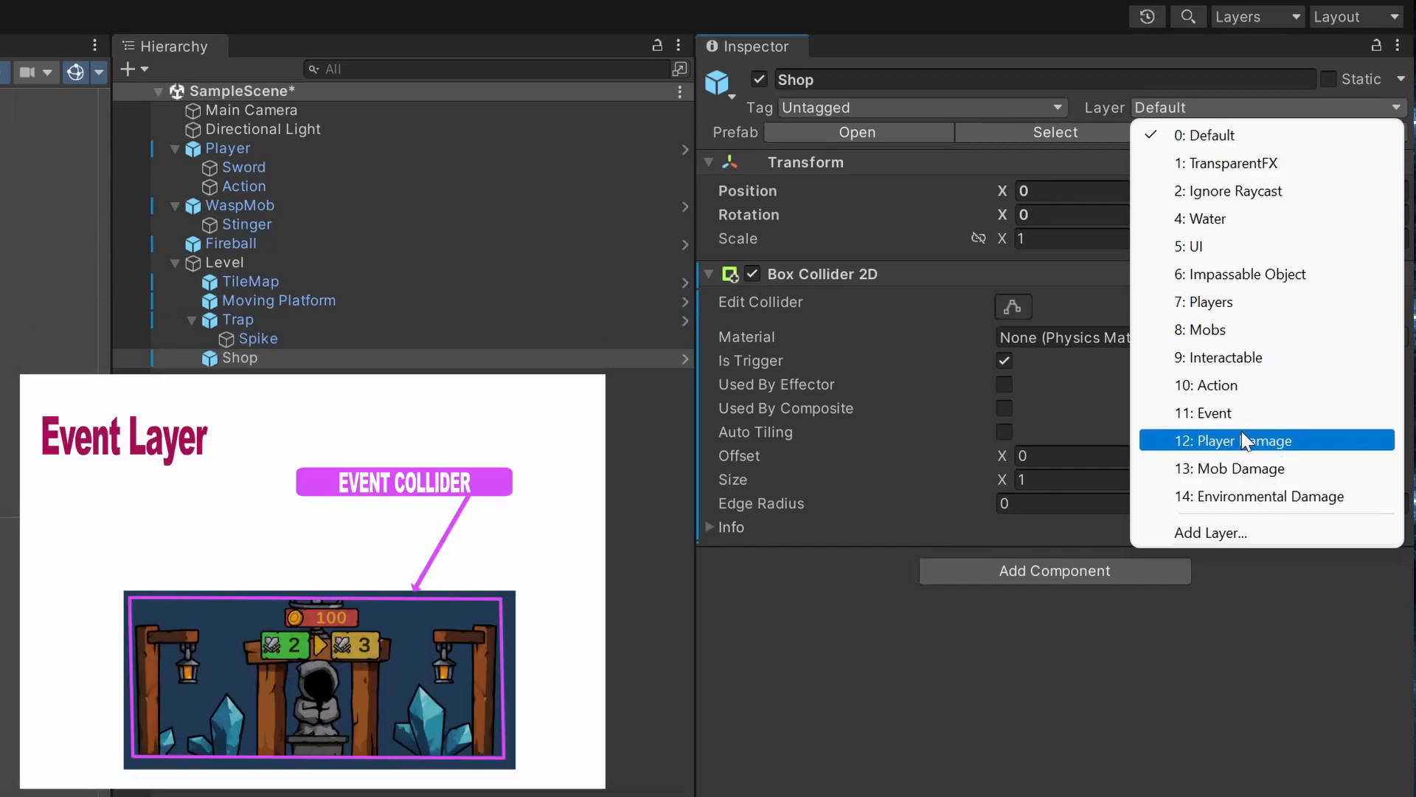
click(44, 9)
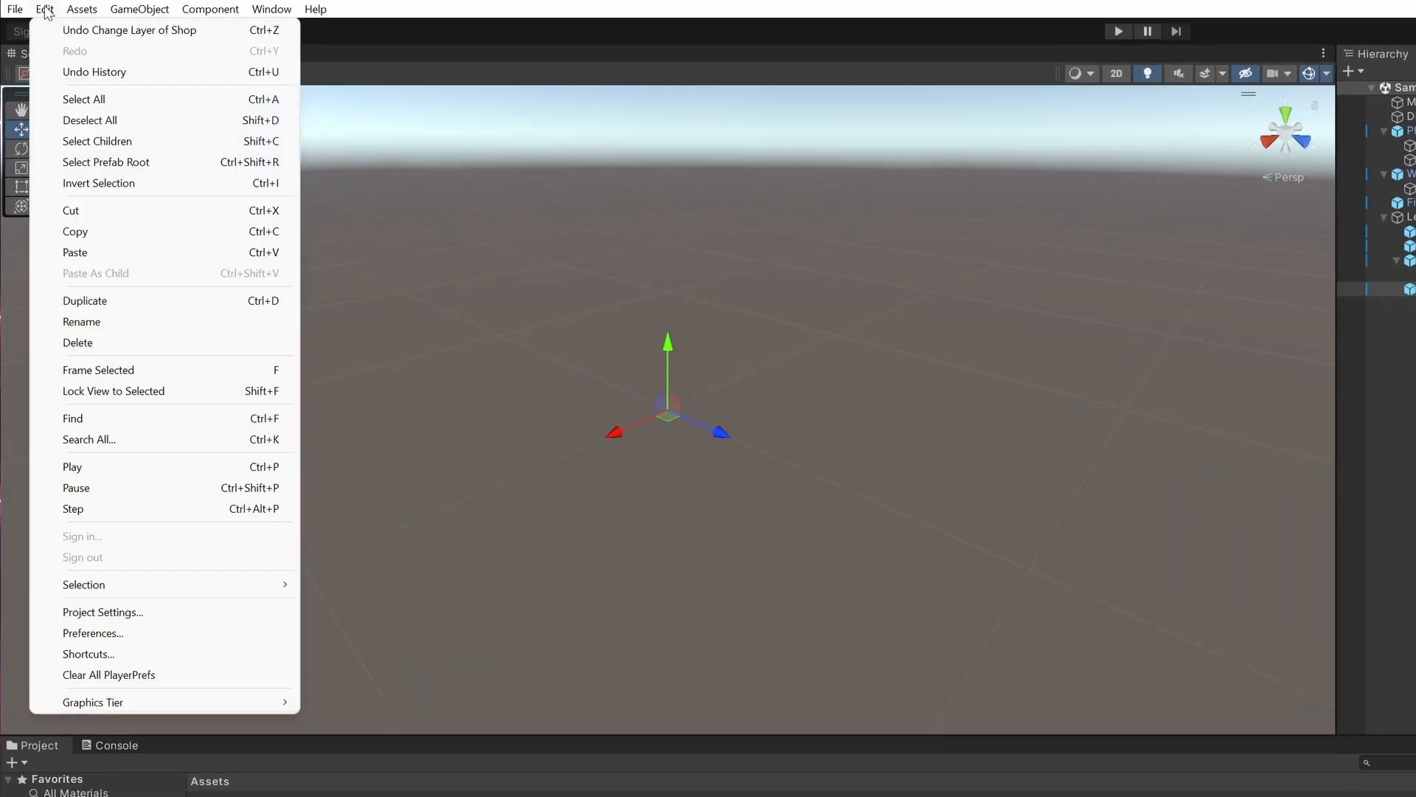
mouse_move(72, 417)
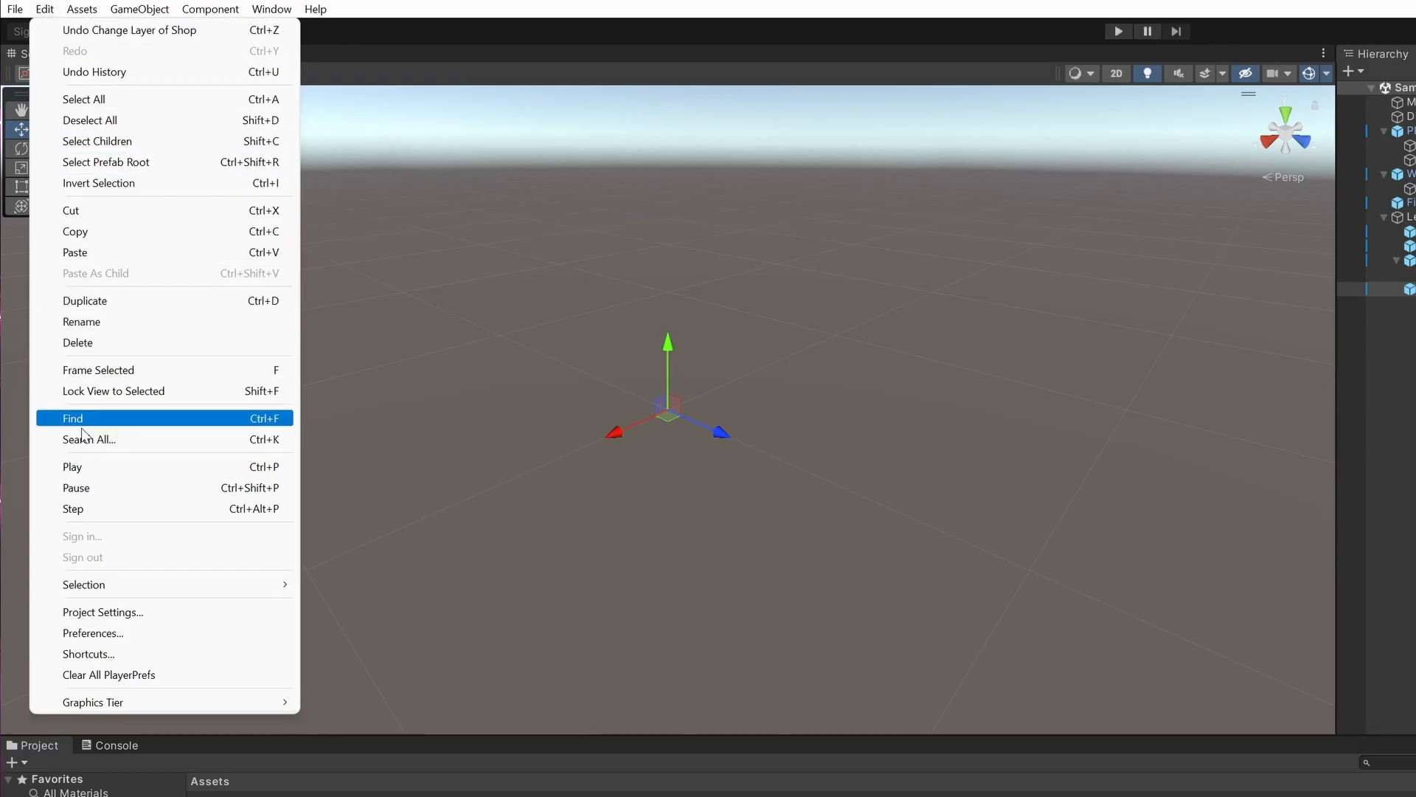
- Open Project Settings at Physics 2D and scroll to the Layer Collision Matrix
click(102, 612)
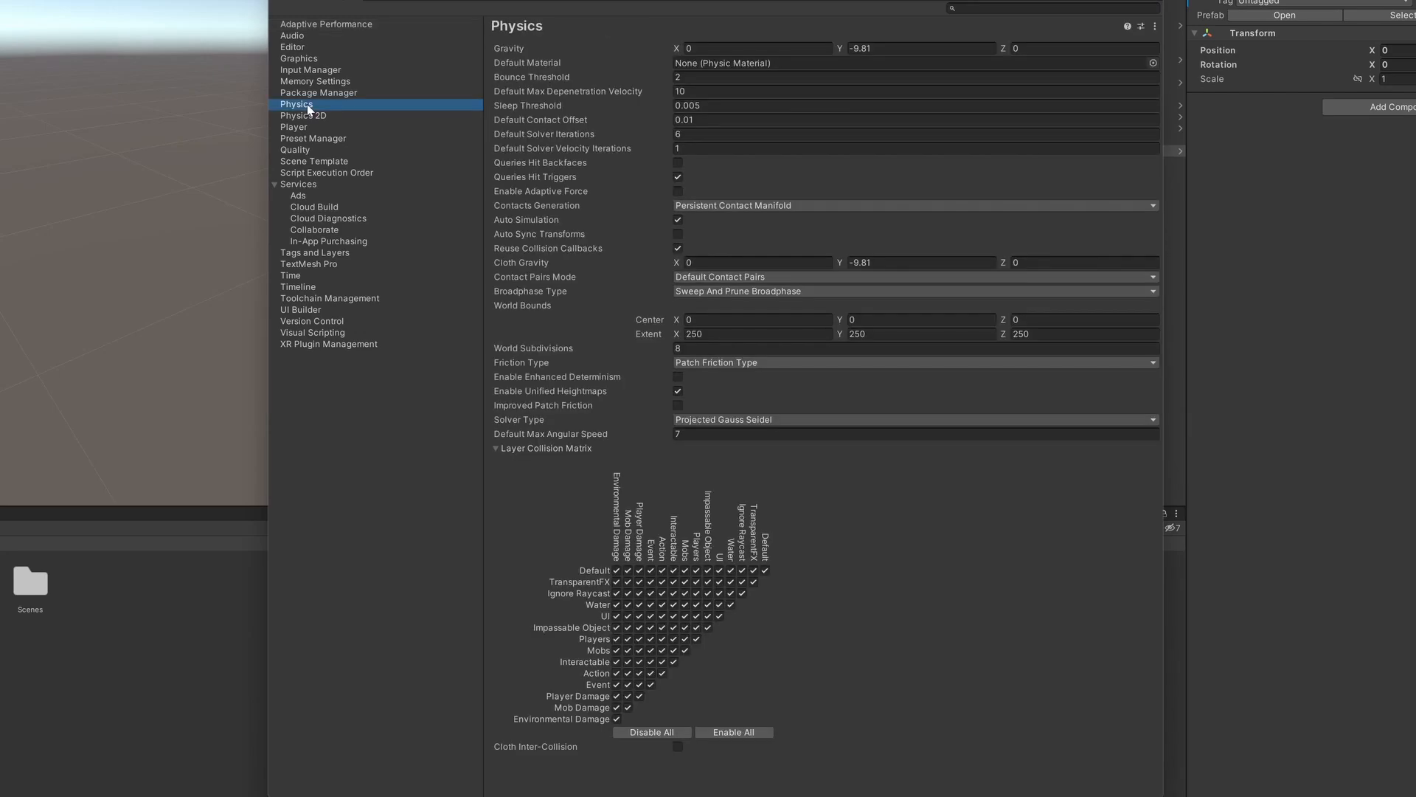
click(303, 115)
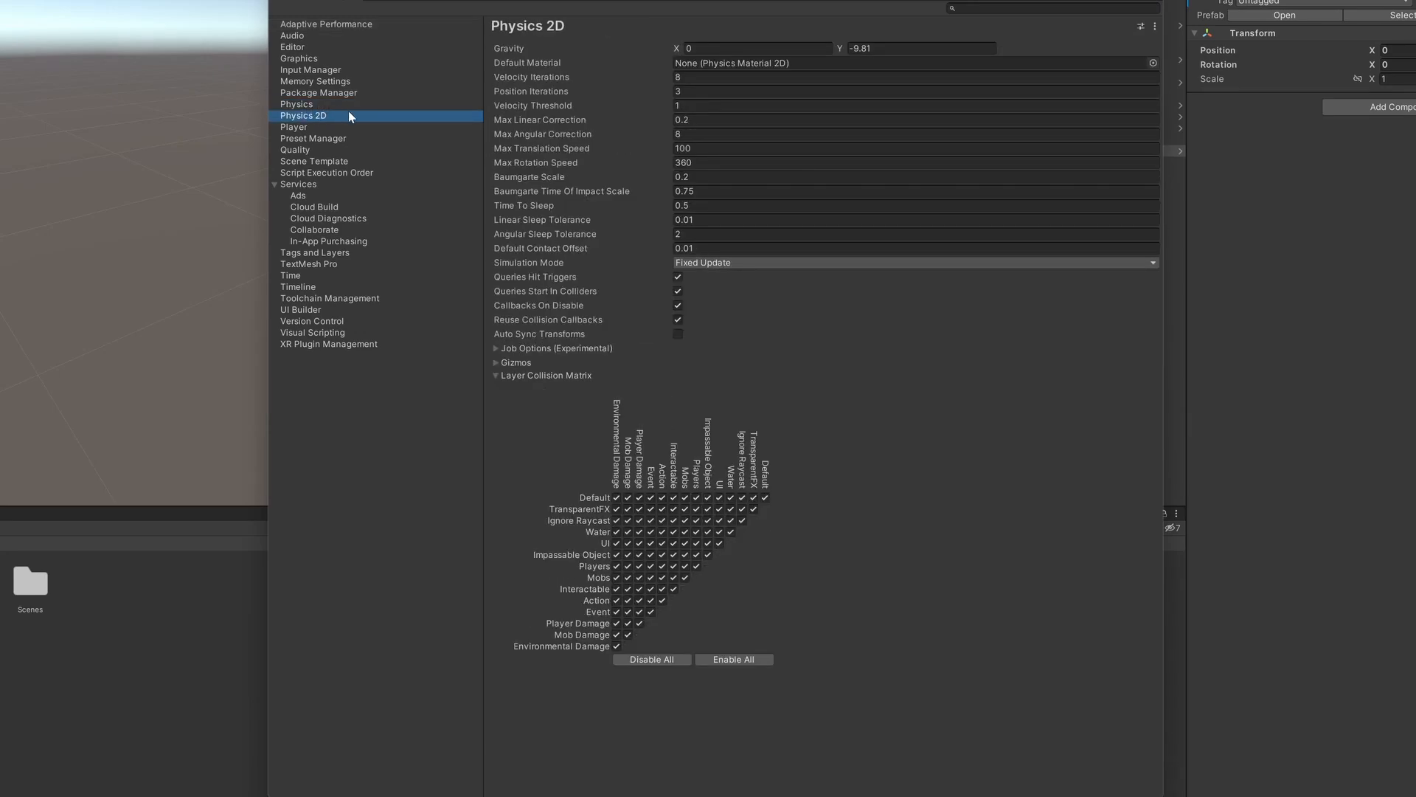
mouse_move(560, 235)
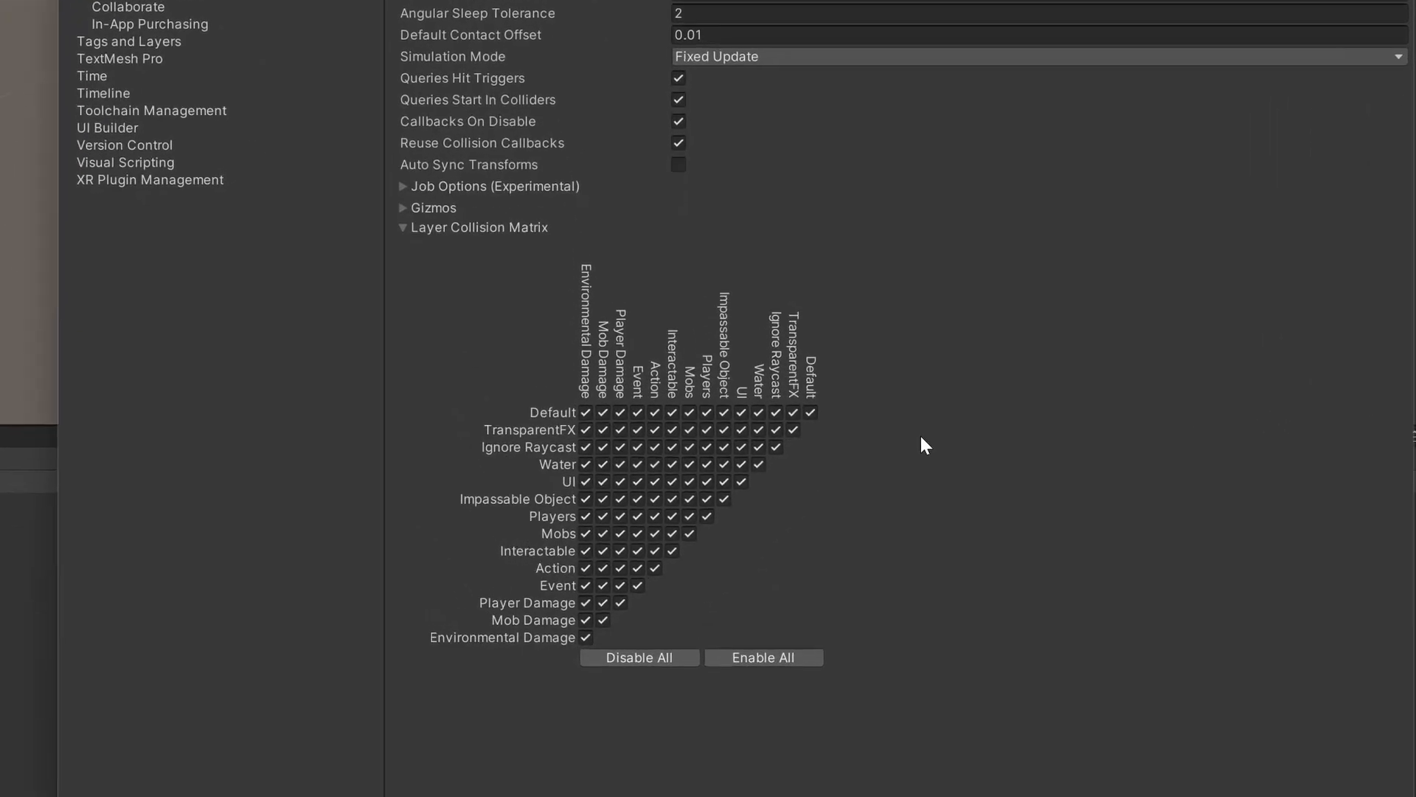
scroll(down, 3)
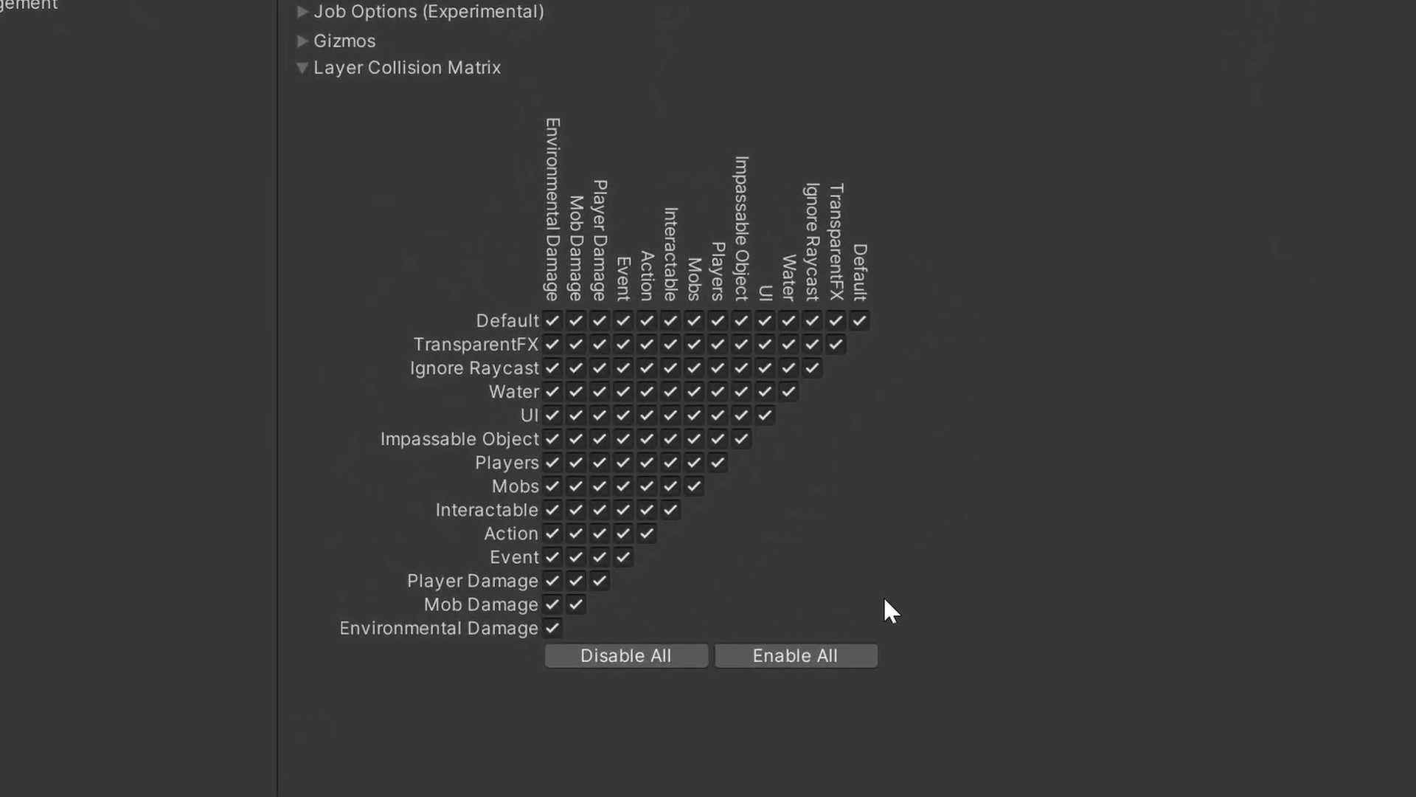
mouse_move(659, 655)
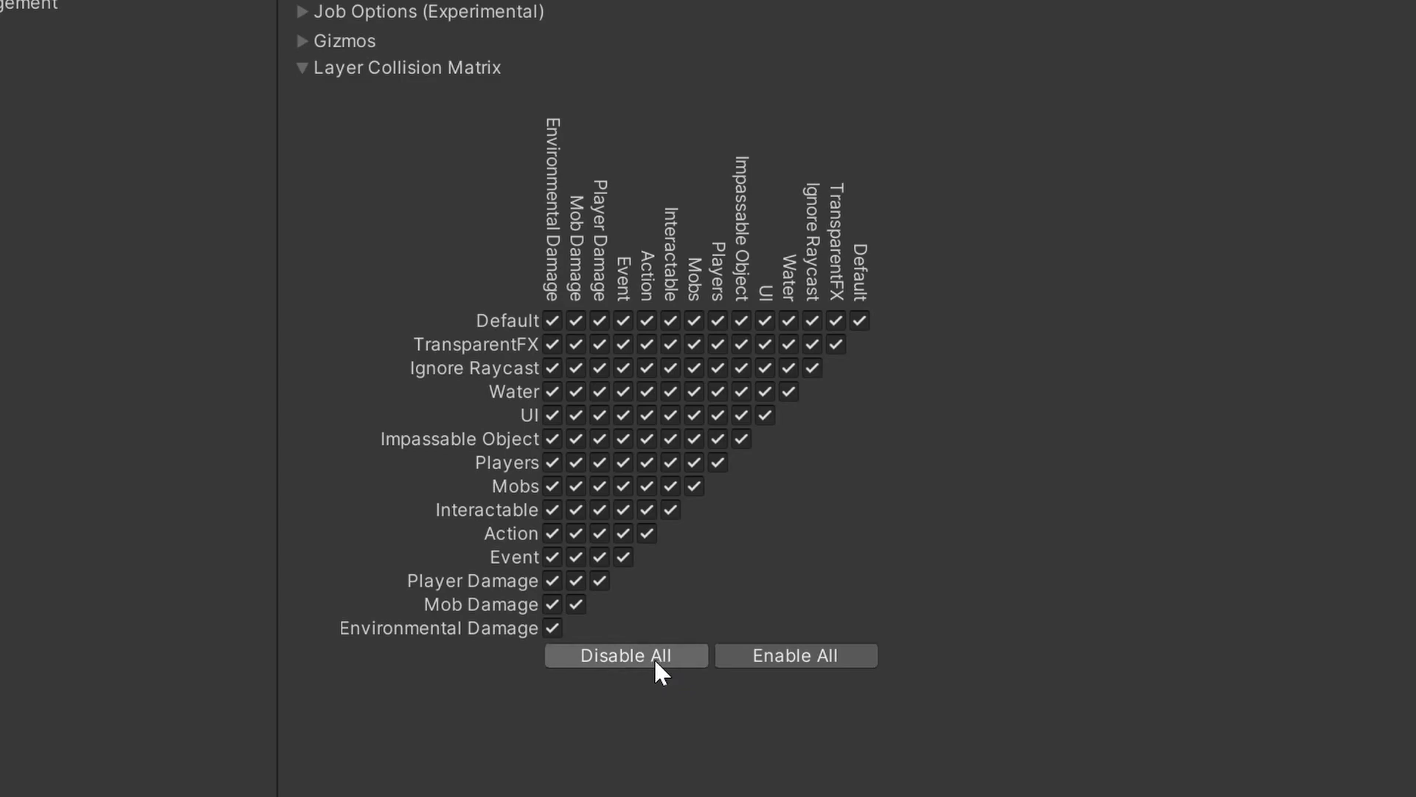
- Disable all collisions, then re-enable Impassable Object–Mobs/Players, Players–Environmental Damage, and Mobs–Mobs
click(624, 655)
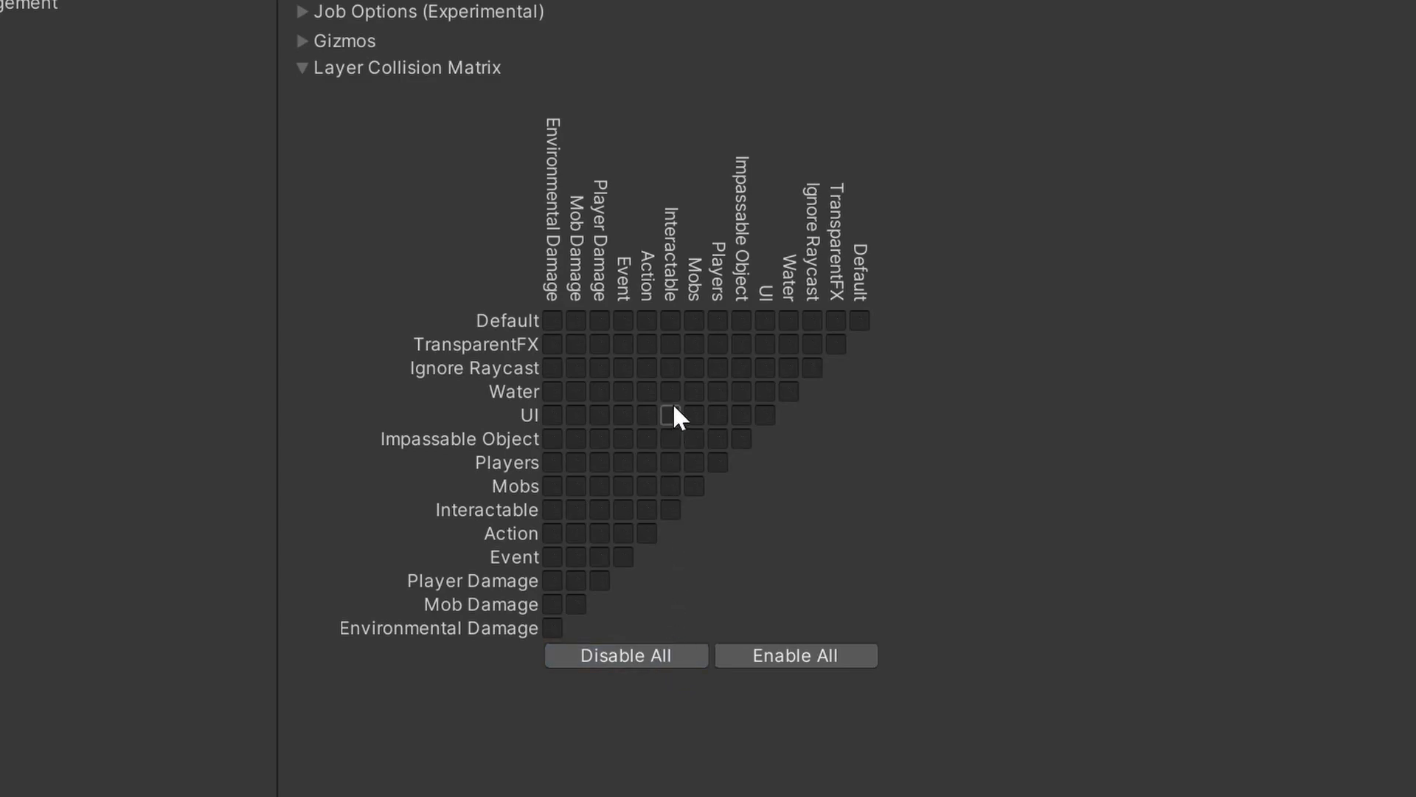
mouse_move(945, 479)
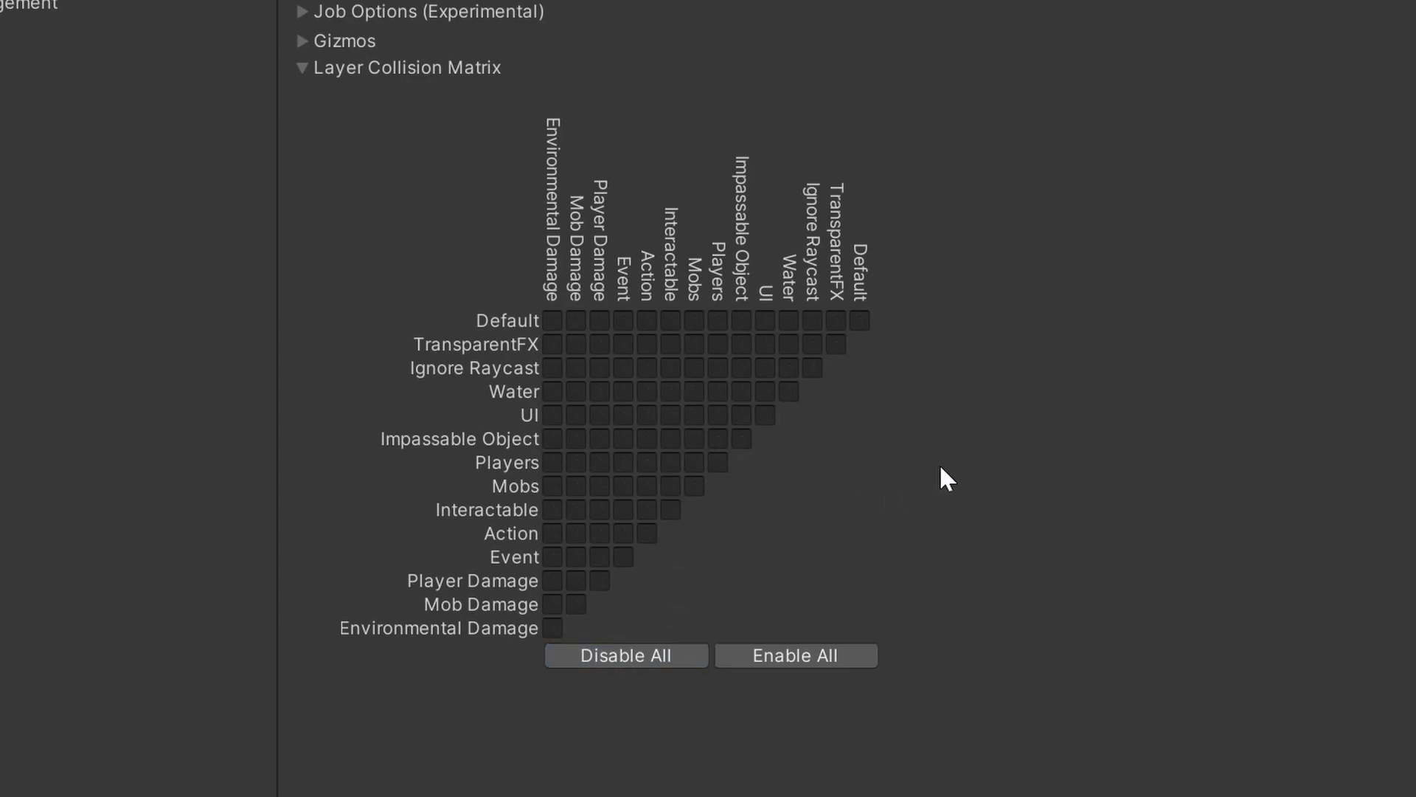
mouse_move(945, 510)
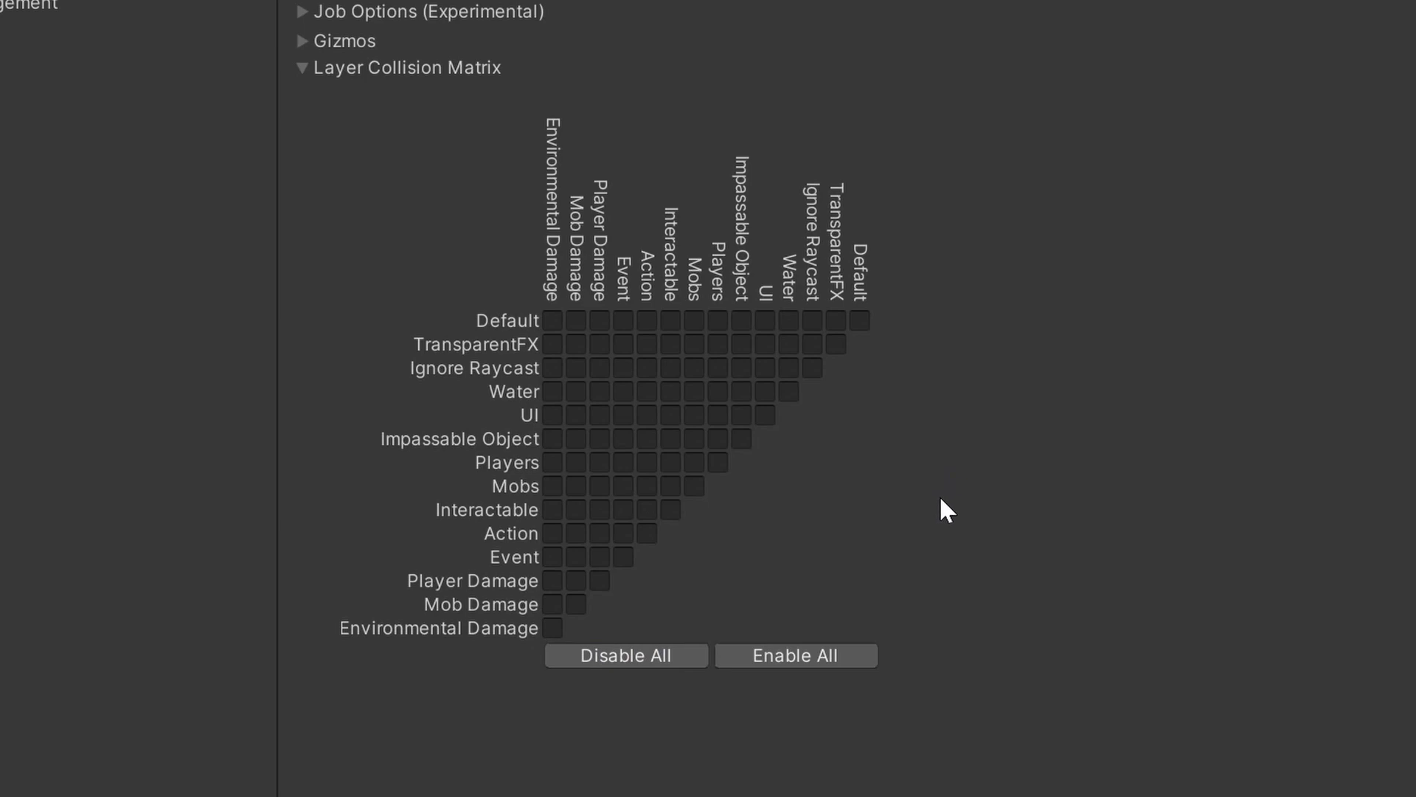
mouse_move(696, 441)
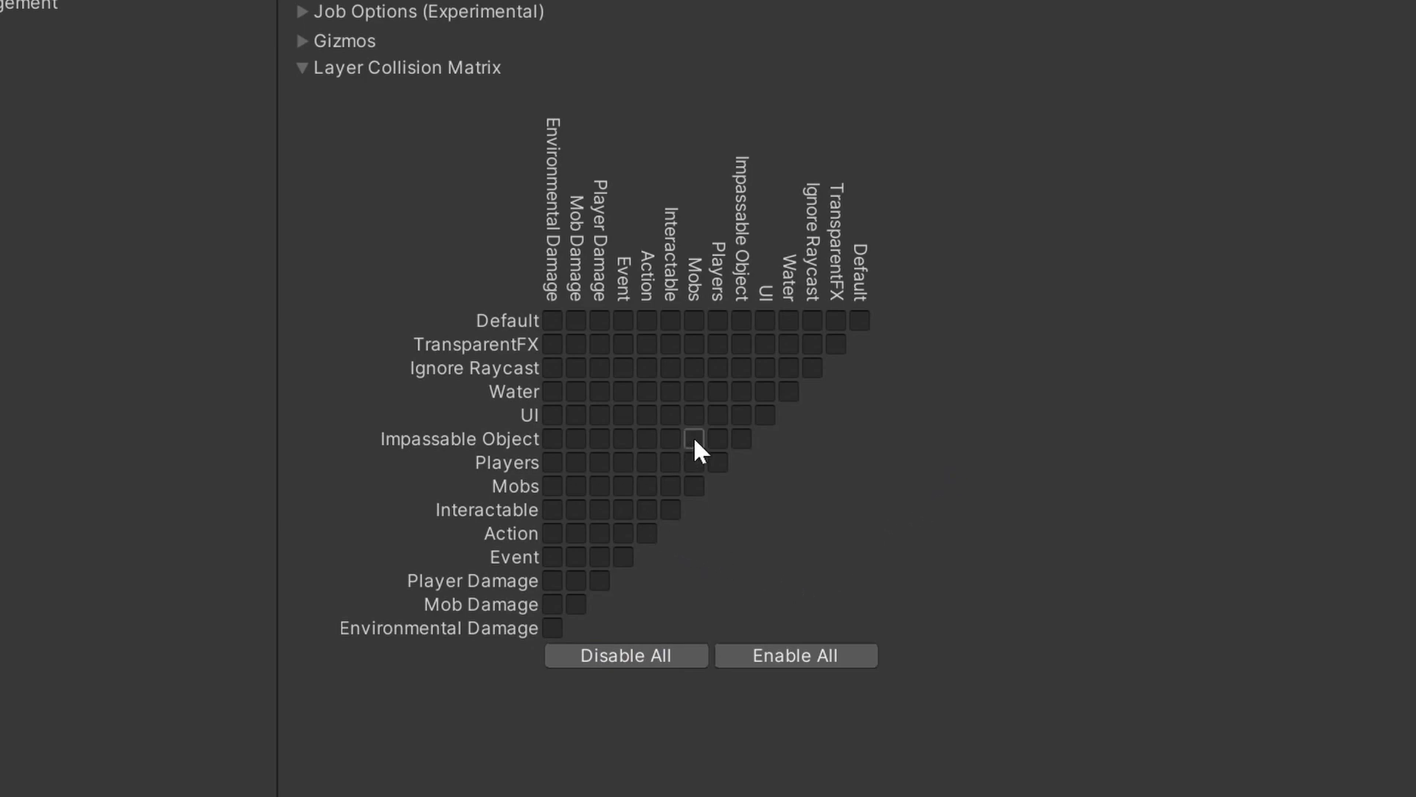
click(693, 440)
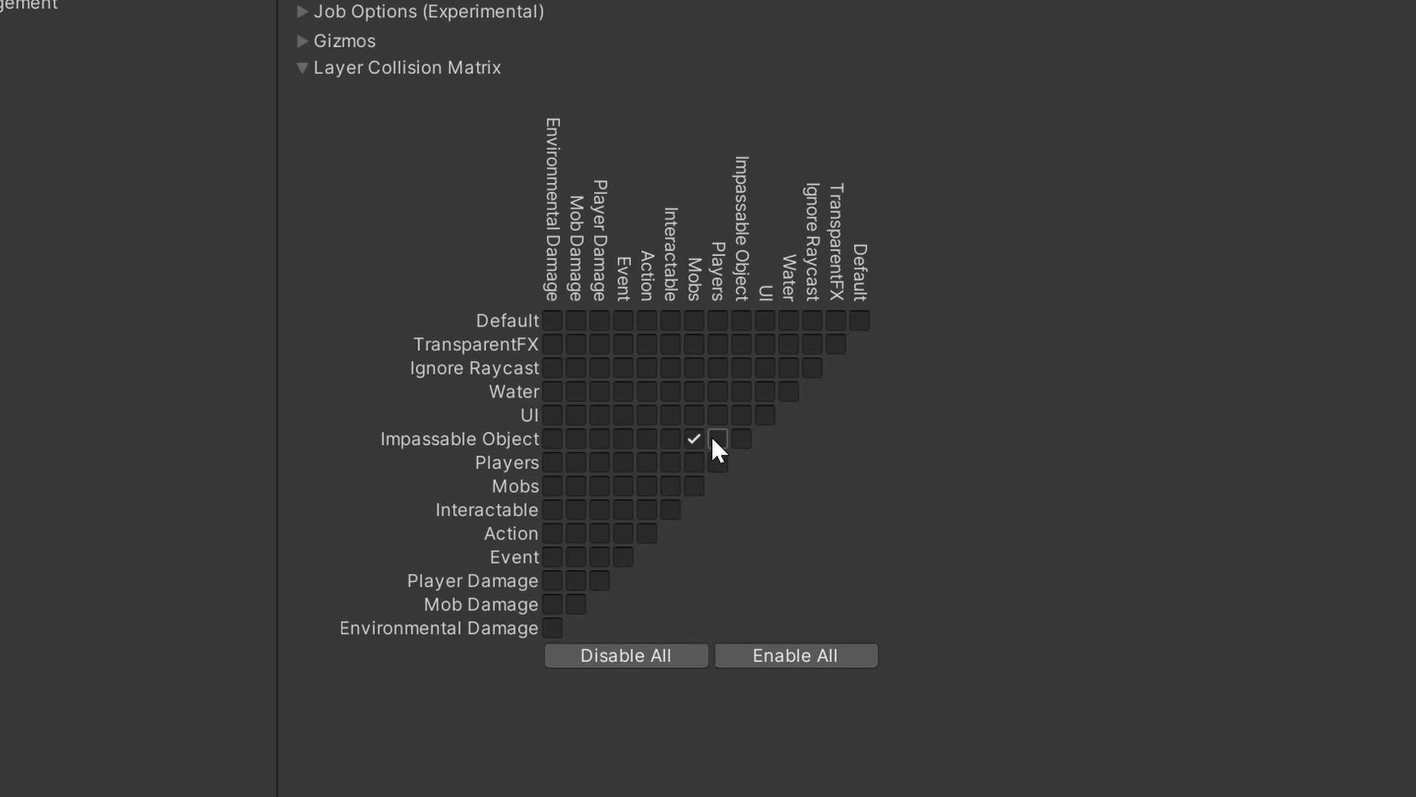
click(717, 439)
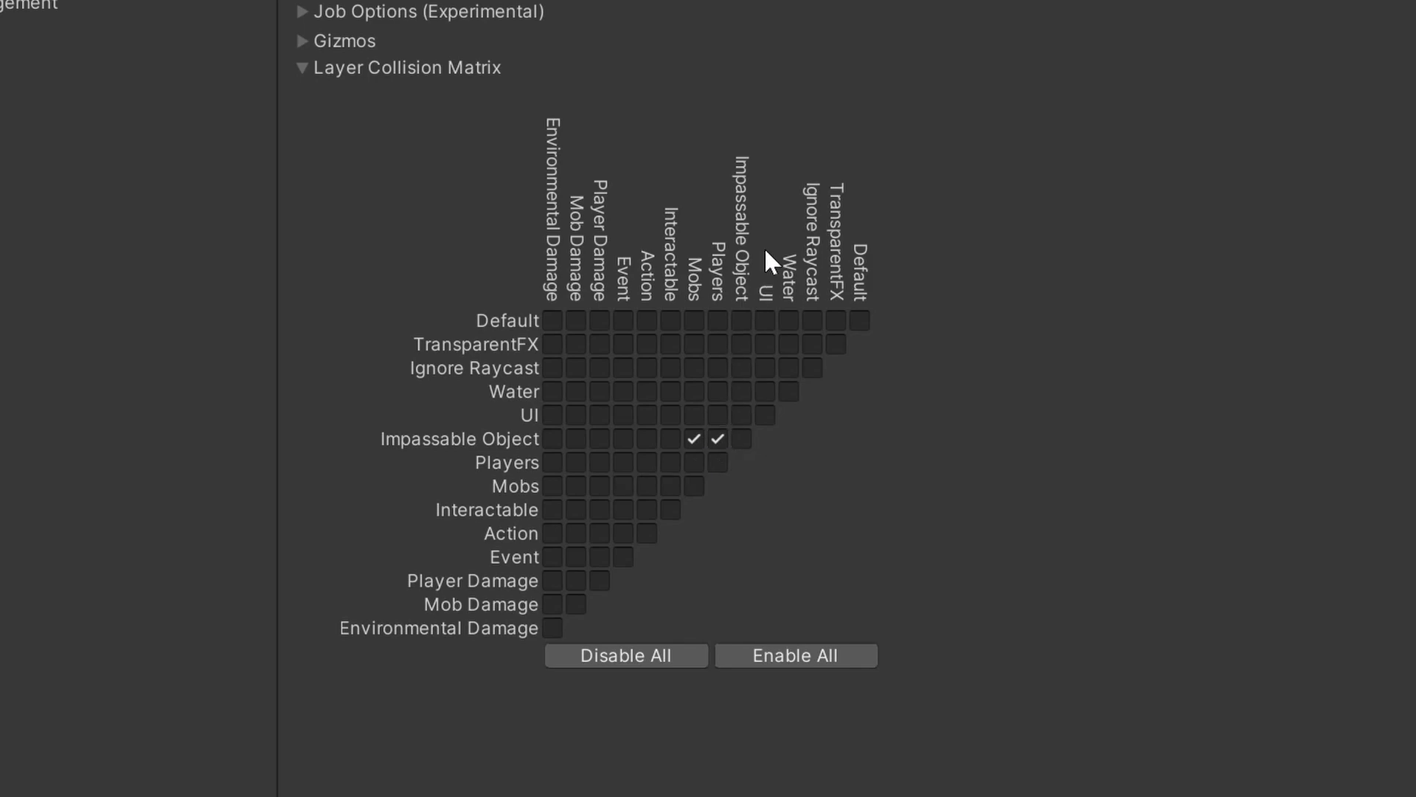
mouse_move(599, 463)
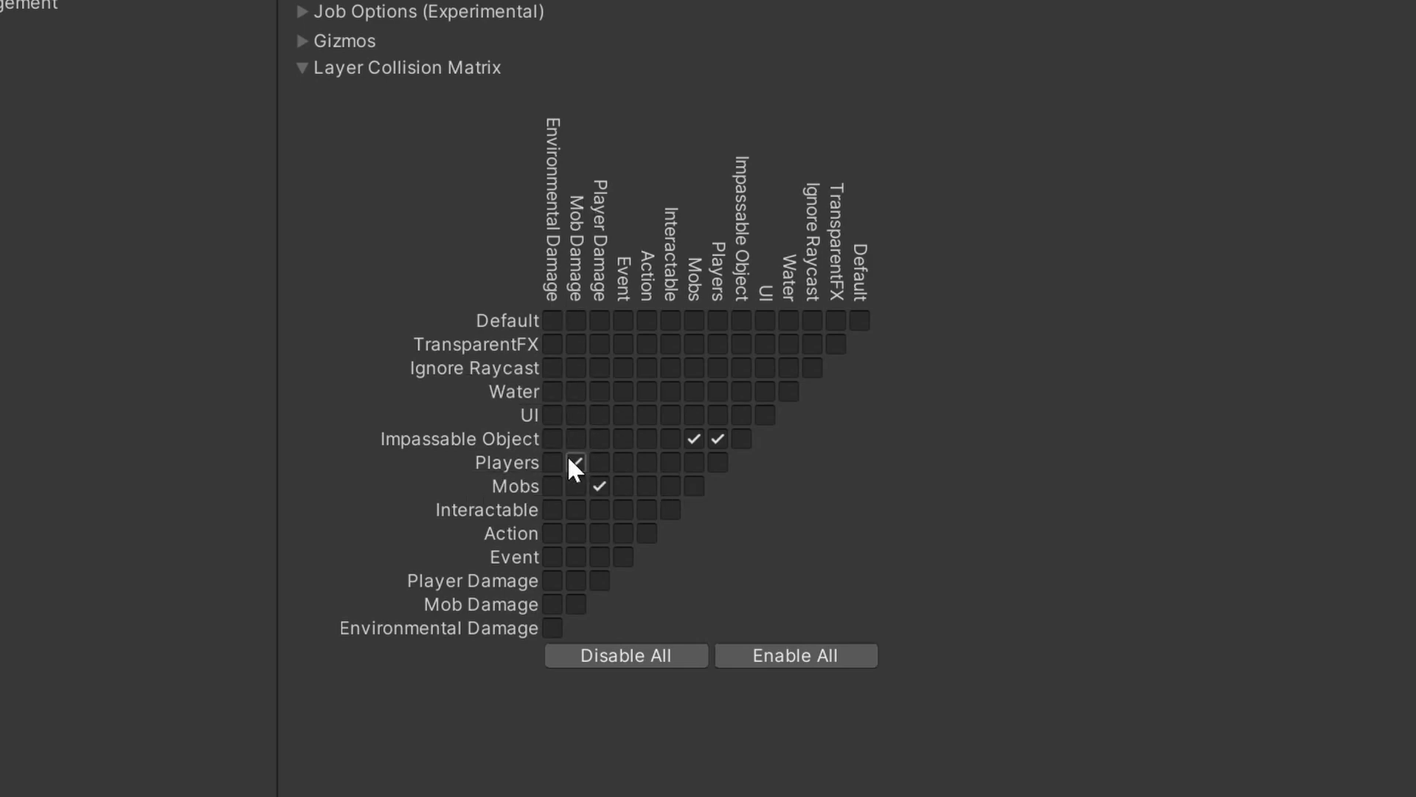
mouse_move(574, 466)
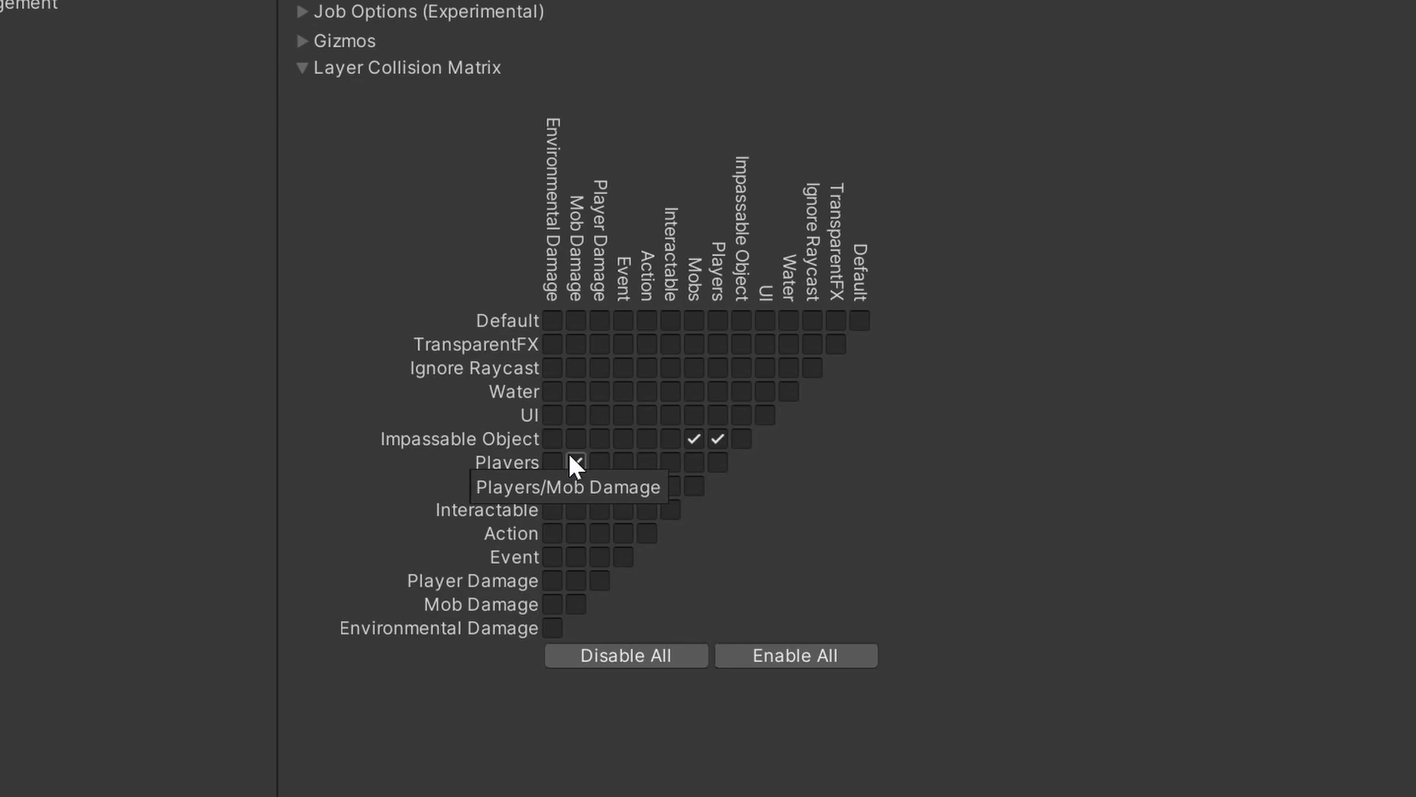
click(575, 462)
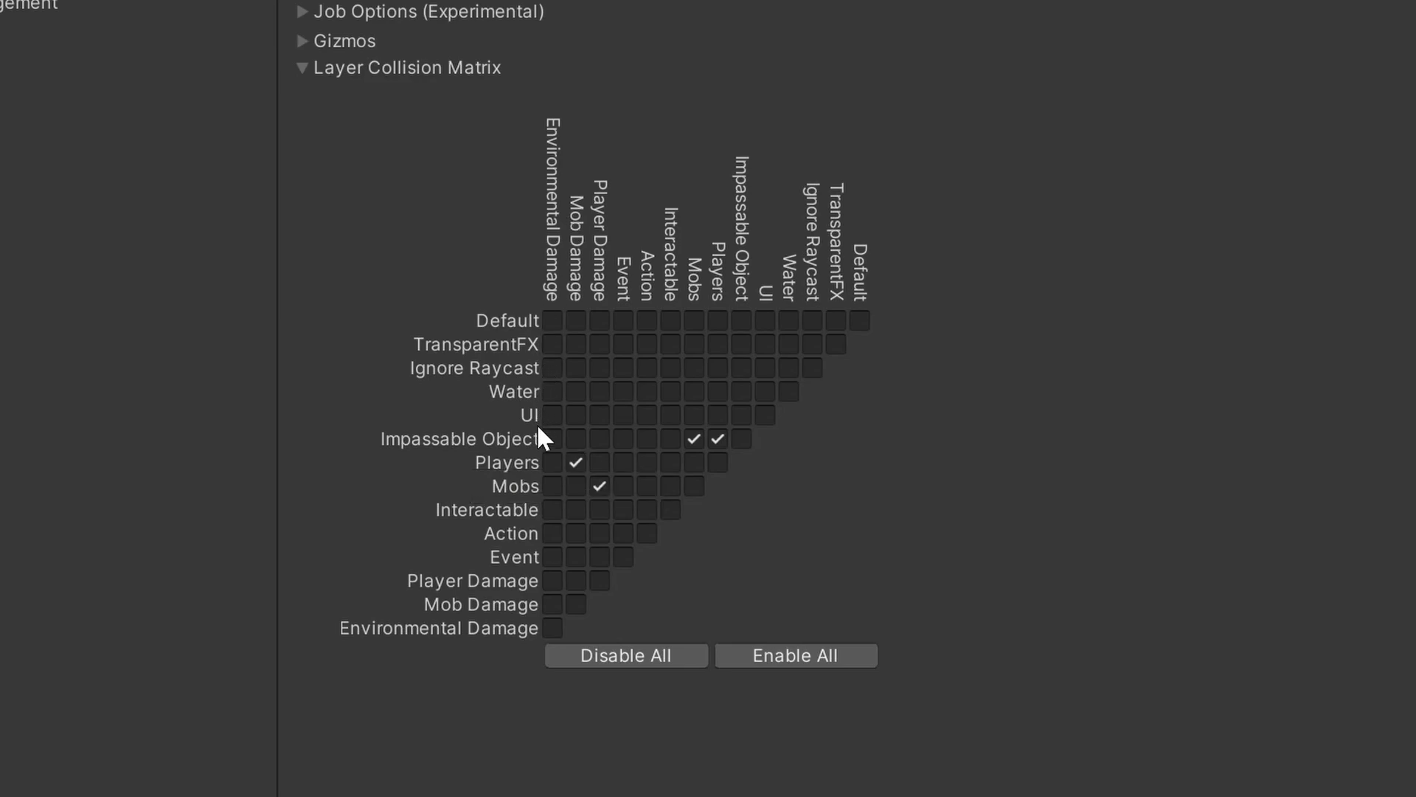
mouse_move(562, 486)
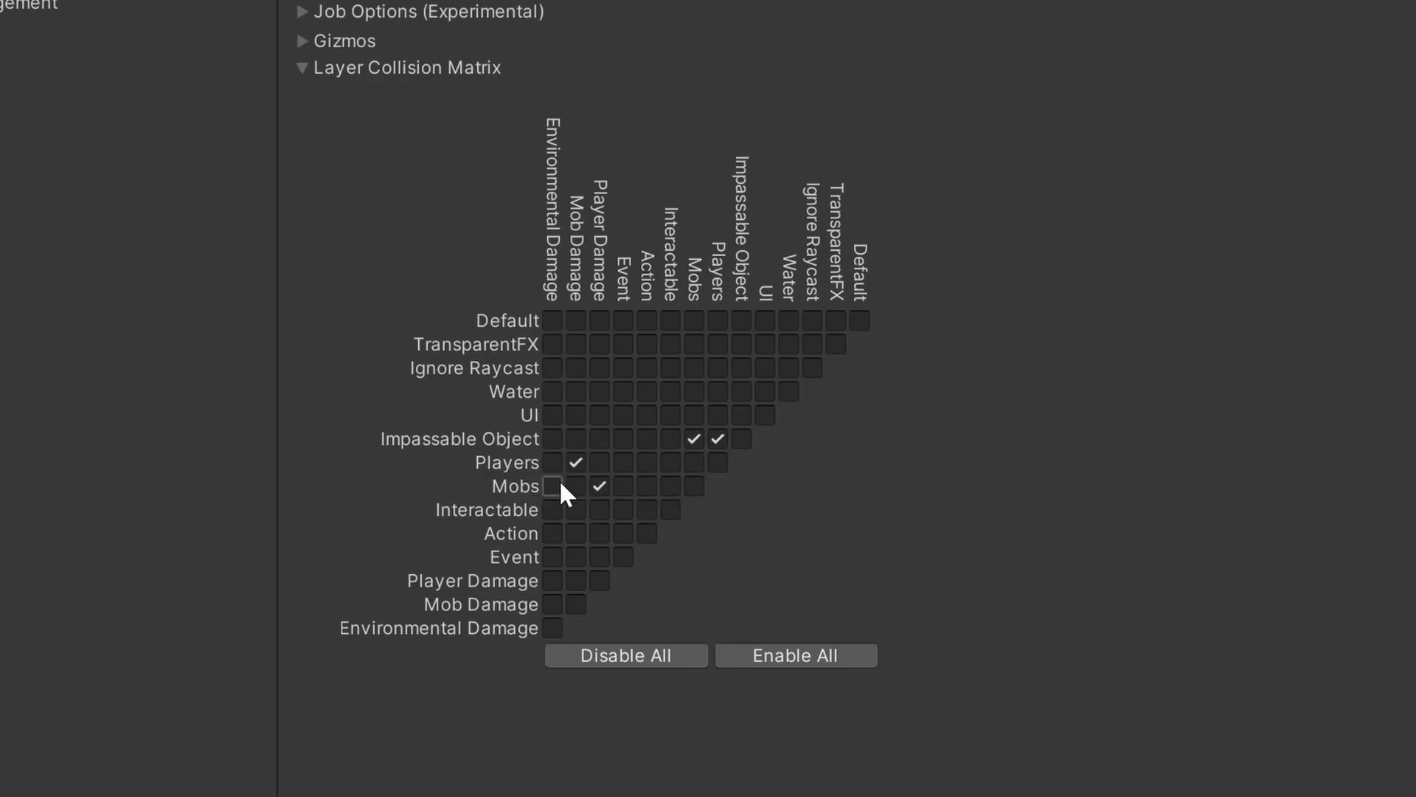
click(552, 462)
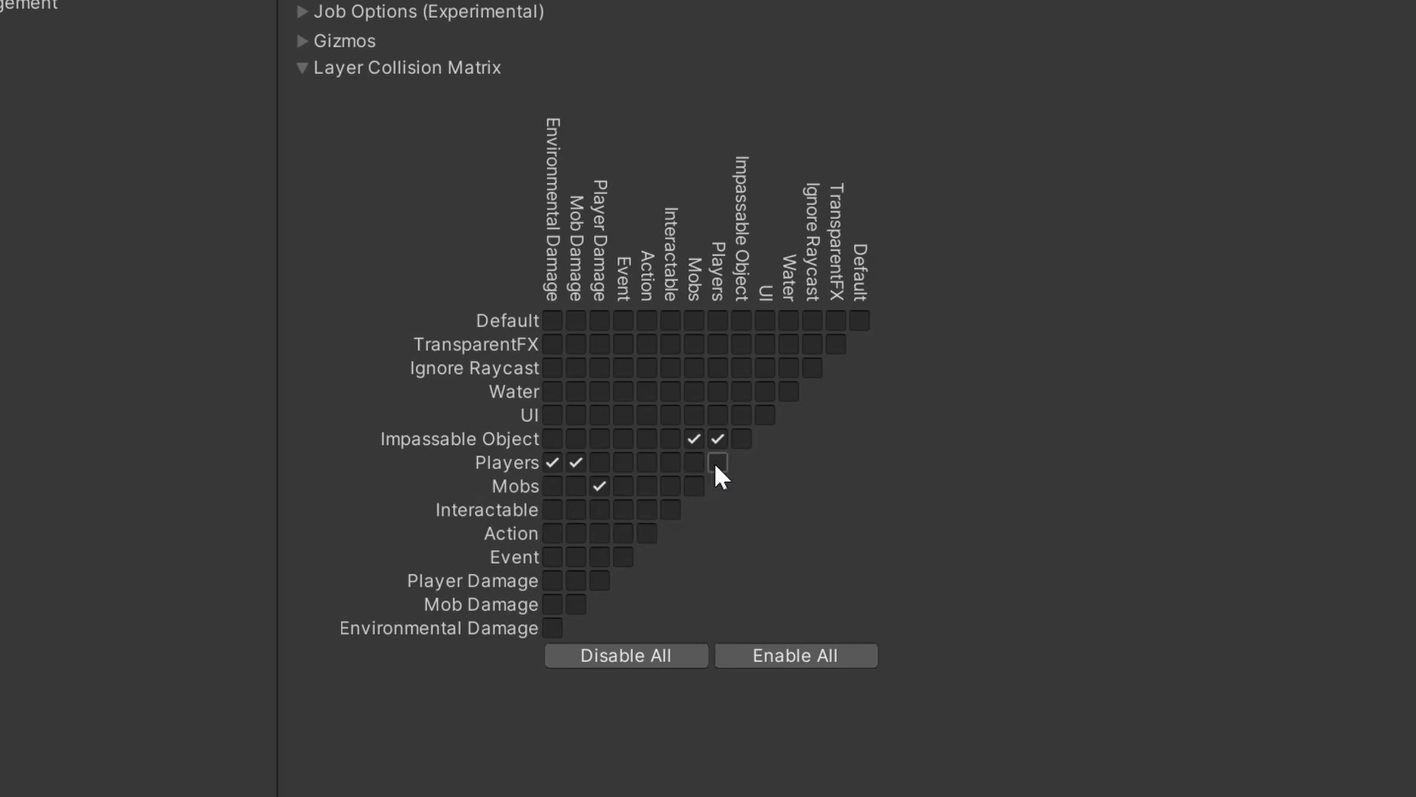
click(718, 462)
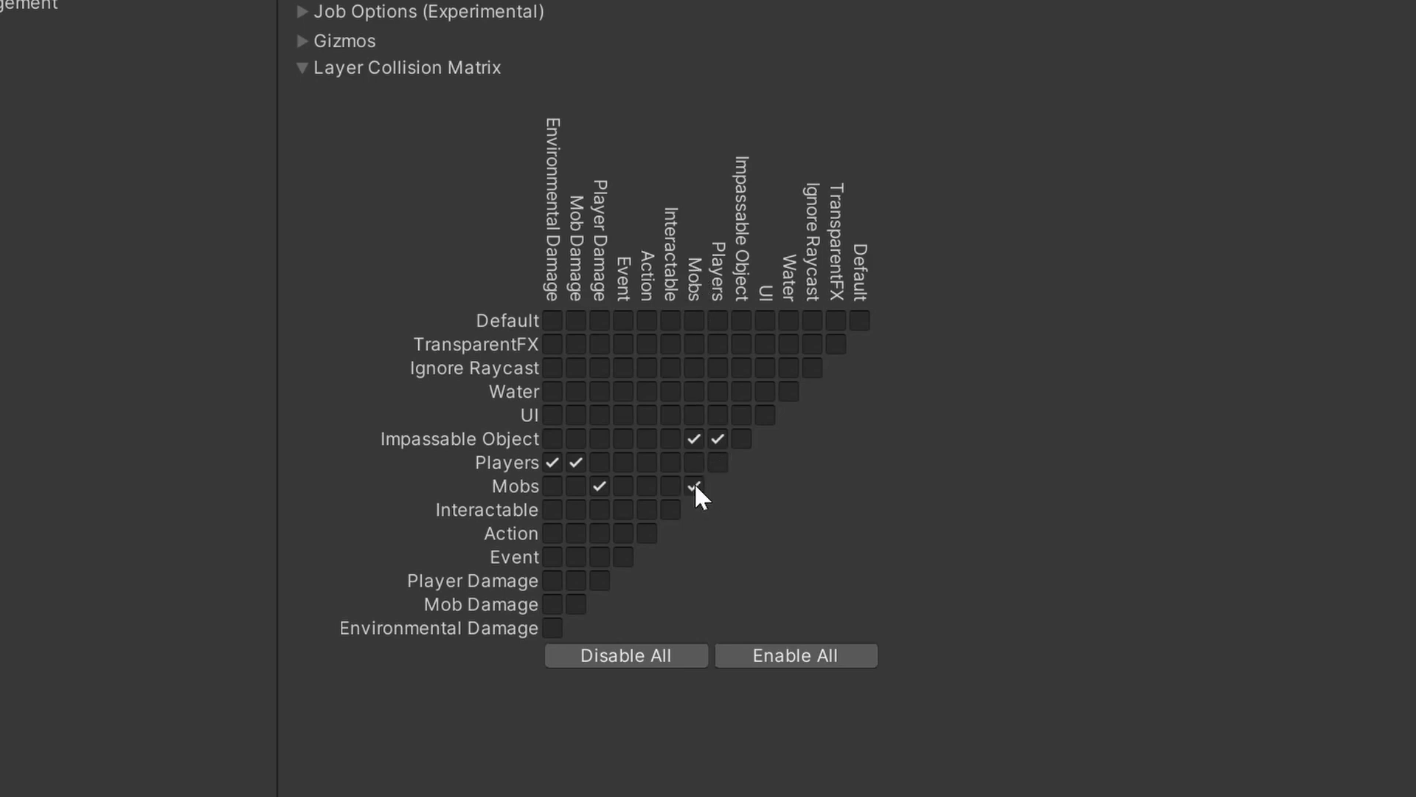
mouse_move(624, 463)
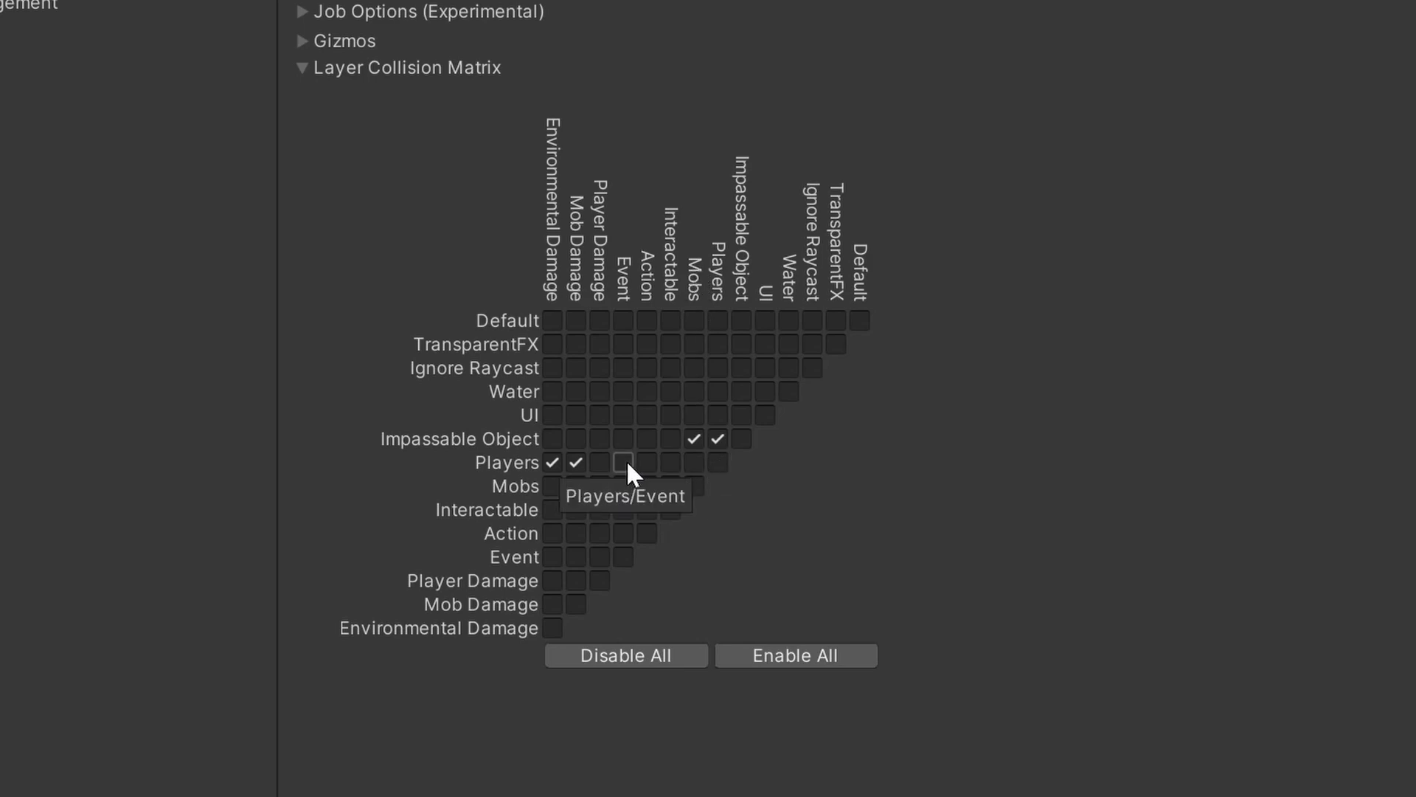